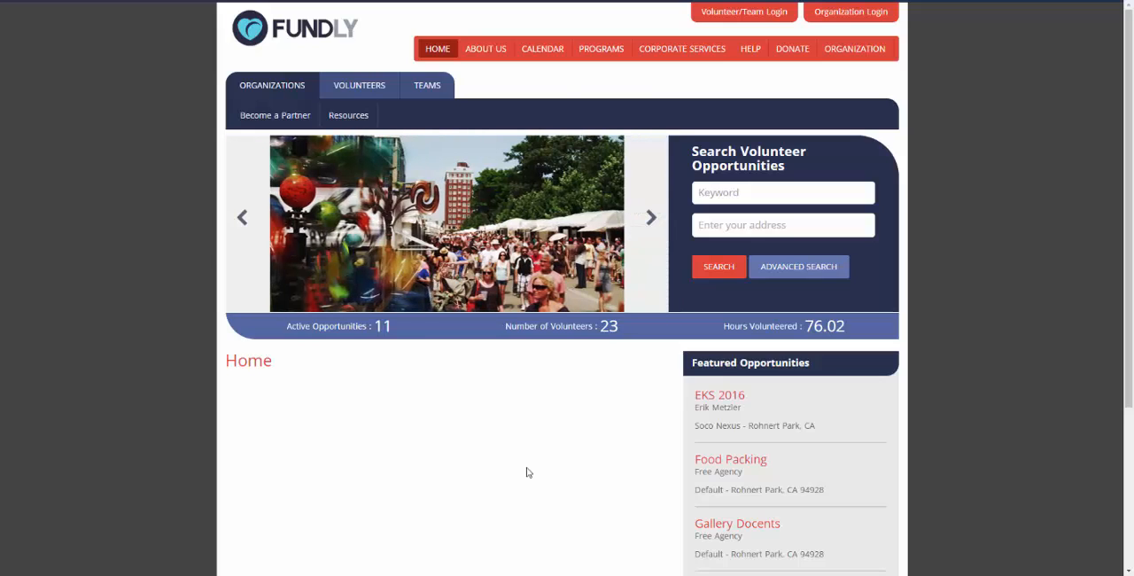
Reveal the Volunteers menu with its Register, Find An Opportunity and Partner Organizations links
{"action": "left_click", "coordinate": [650, 216]}
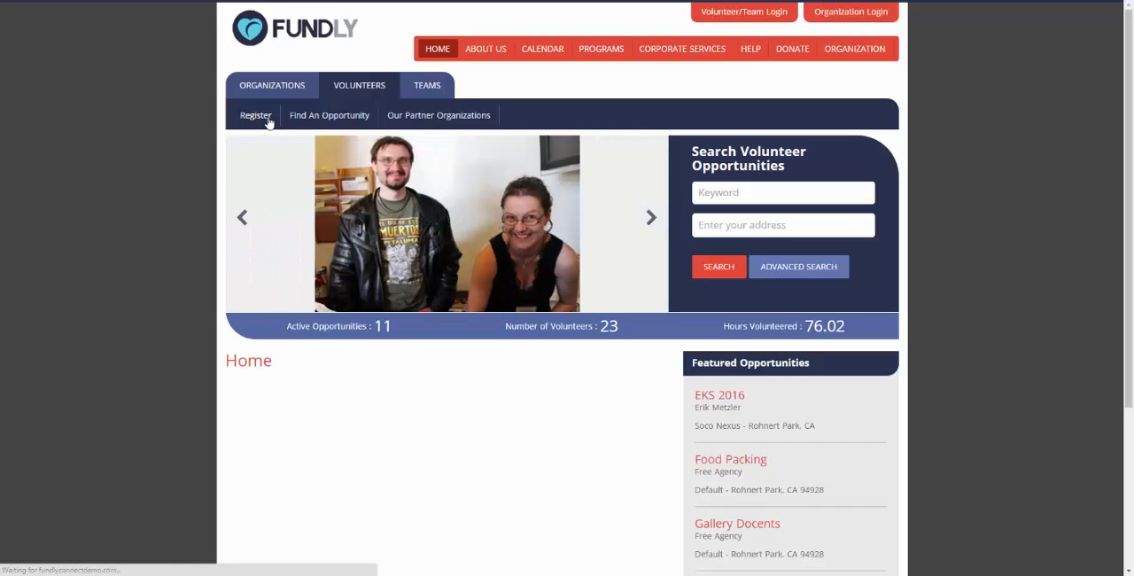
{"action": "left_click", "coordinate": [255, 115]}
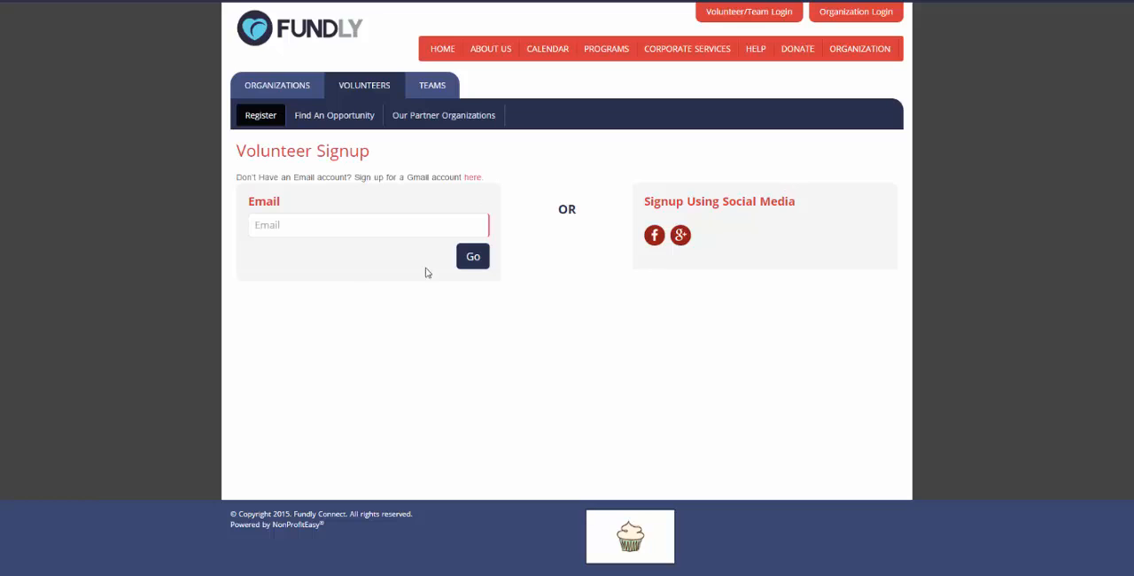
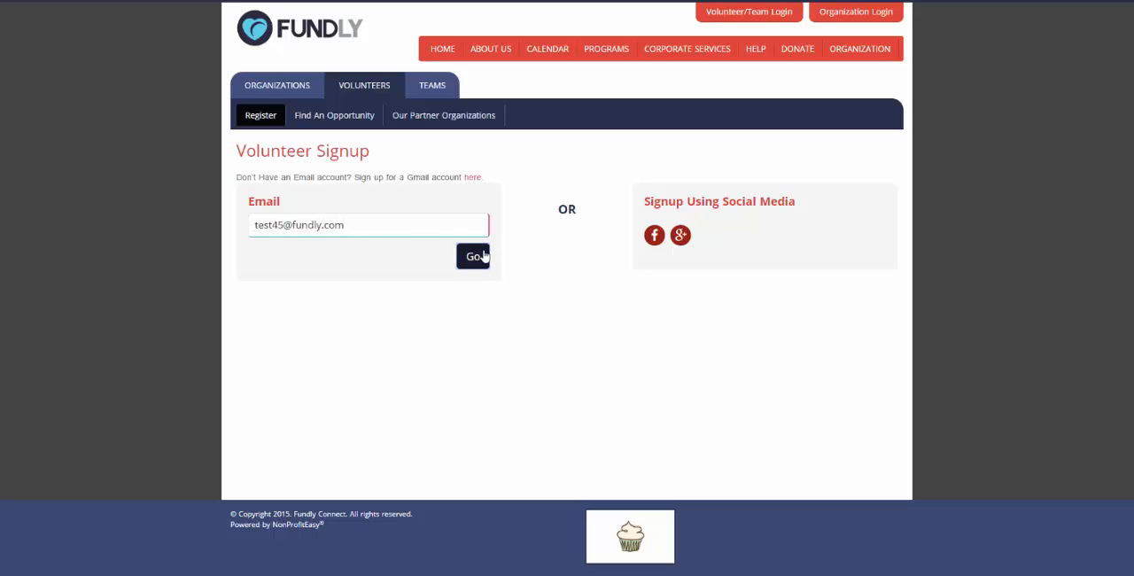
{"action": "left_click", "coordinate": [475, 256]}
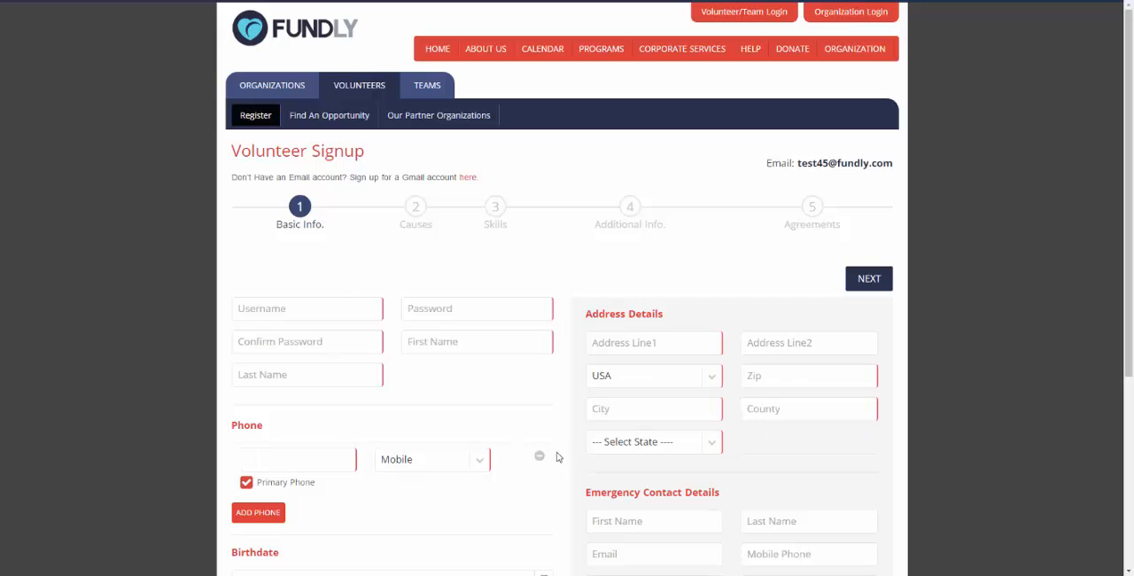
{"action": "scroll", "scroll_direction": "down", "scroll_amount": 3}
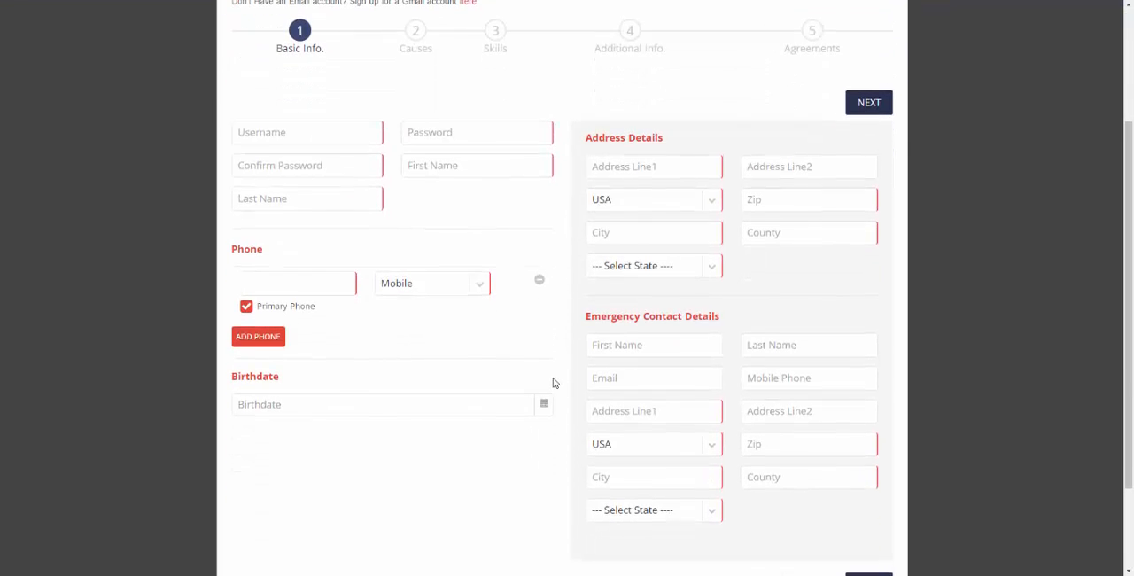
{"action": "scroll", "scroll_direction": "up", "scroll_amount": 3}
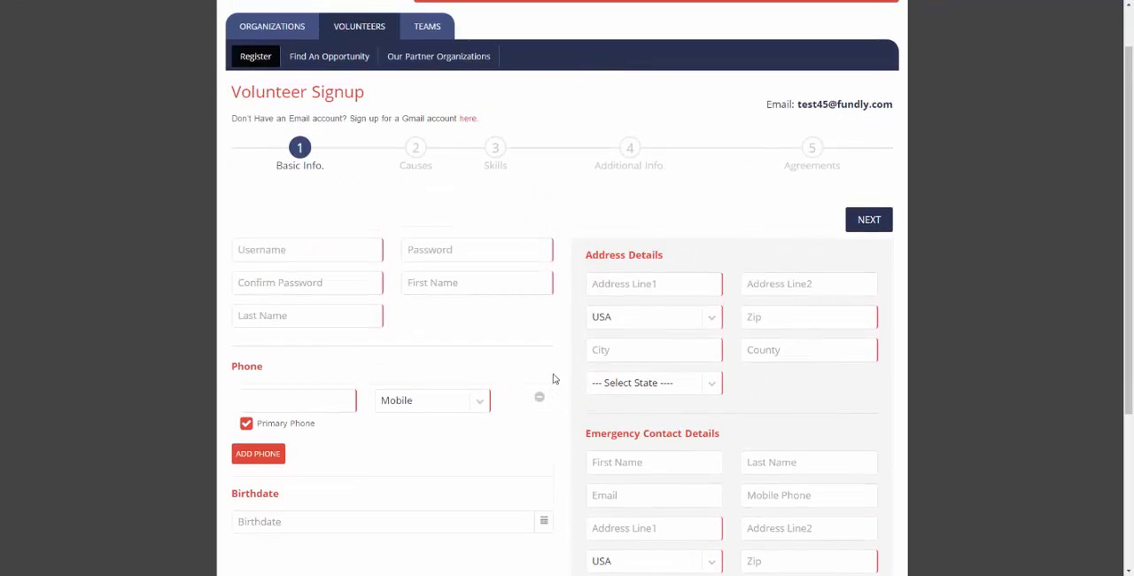
Continue from Basic Info through Causes to the Skills step
{"action": "left_click", "coordinate": [869, 219]}
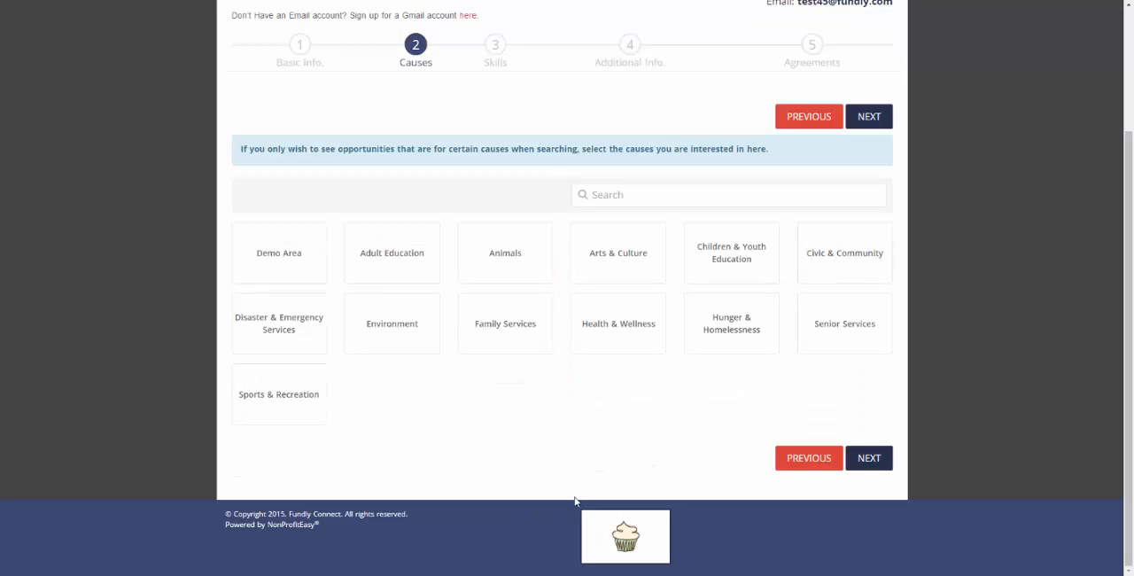
{"action": "mouse_move", "coordinate": [560, 447]}
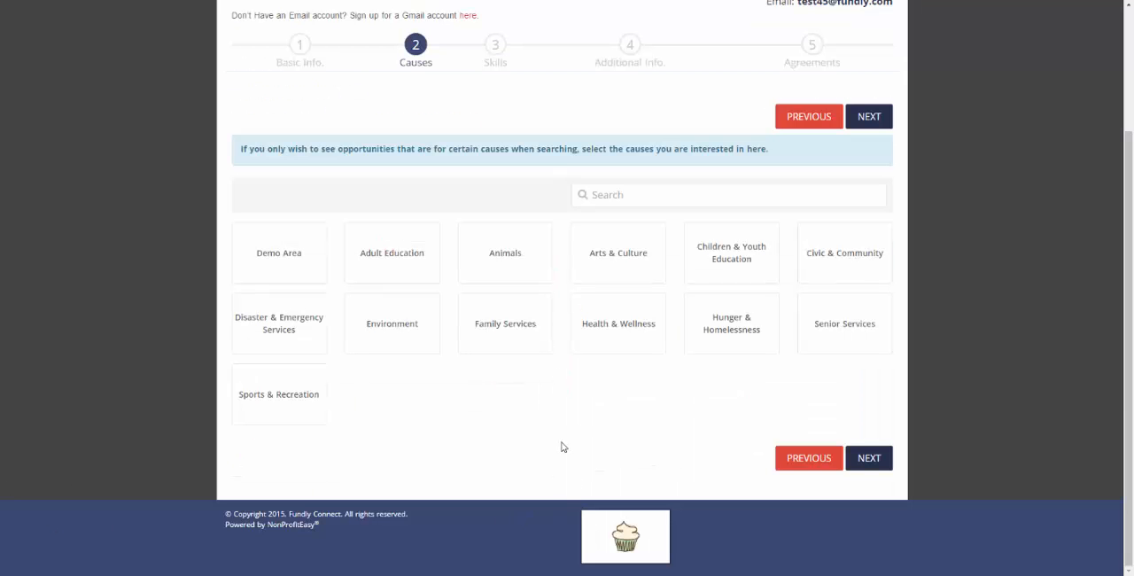
{"action": "mouse_move", "coordinate": [471, 408]}
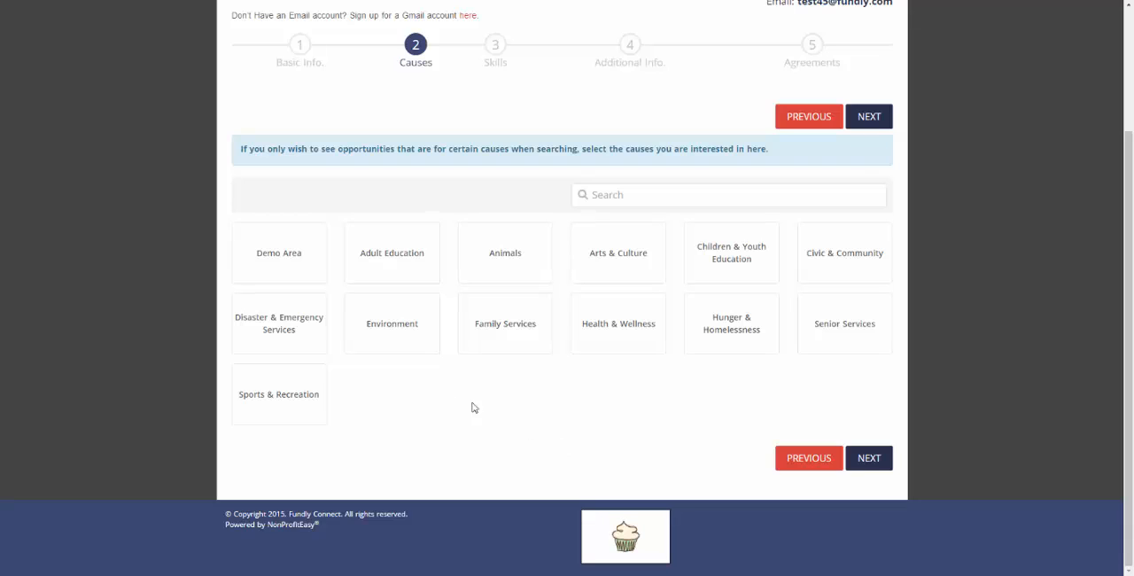
{"action": "mouse_move", "coordinate": [339, 175]}
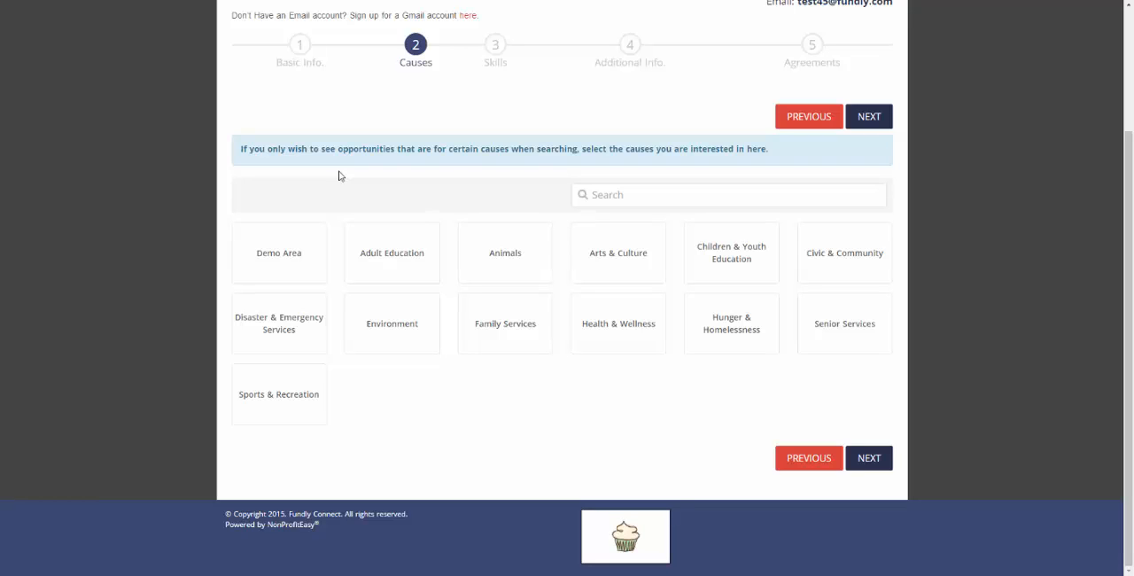
{"action": "mouse_move", "coordinate": [342, 171]}
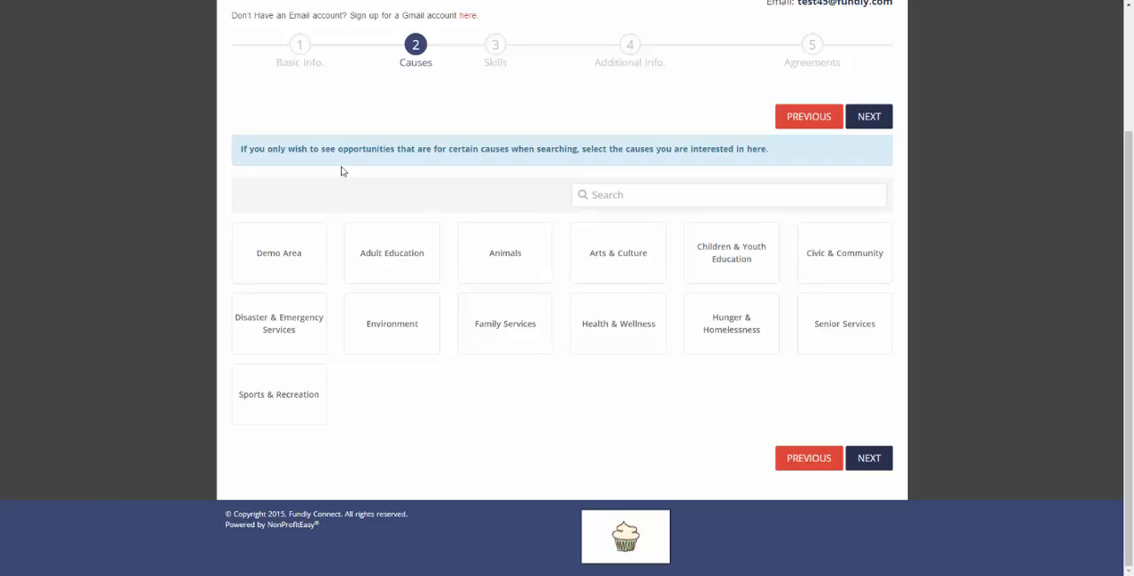
{"action": "mouse_move", "coordinate": [868, 457]}
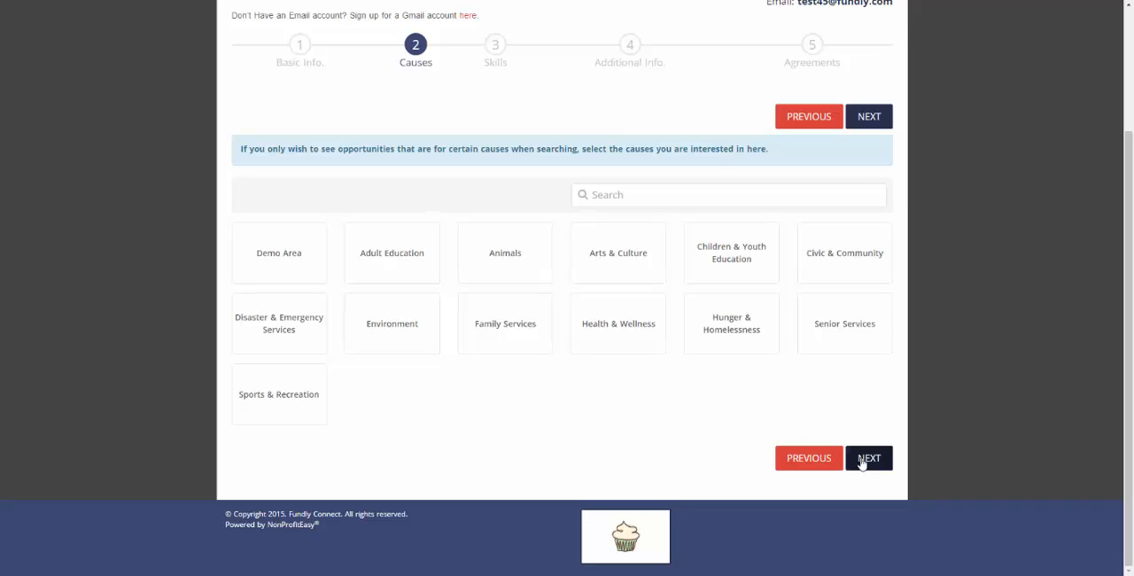
{"action": "left_click", "coordinate": [868, 457]}
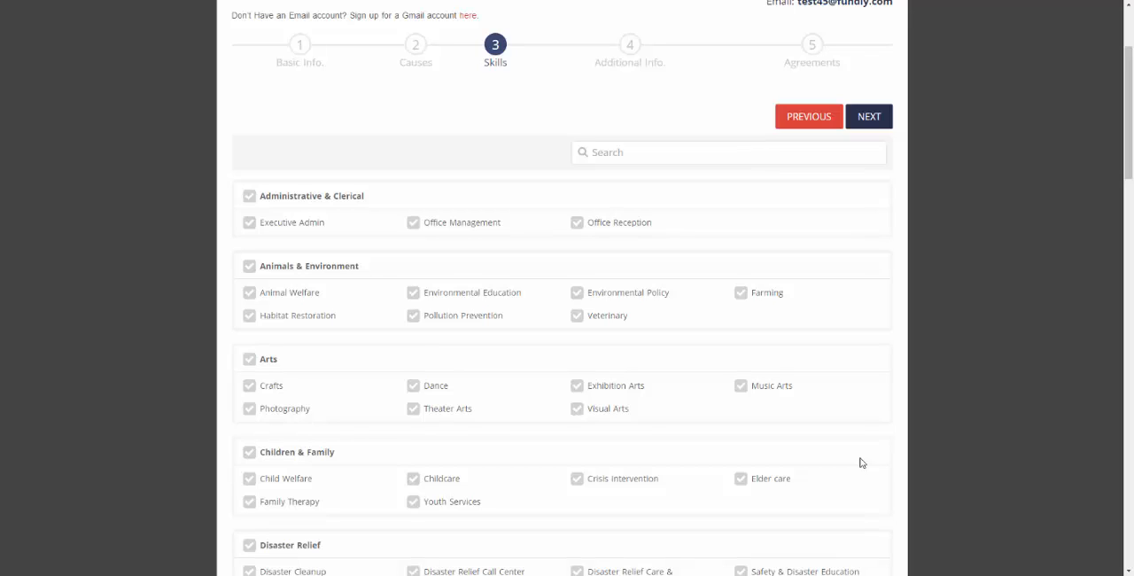
{"action": "mouse_move", "coordinate": [862, 443]}
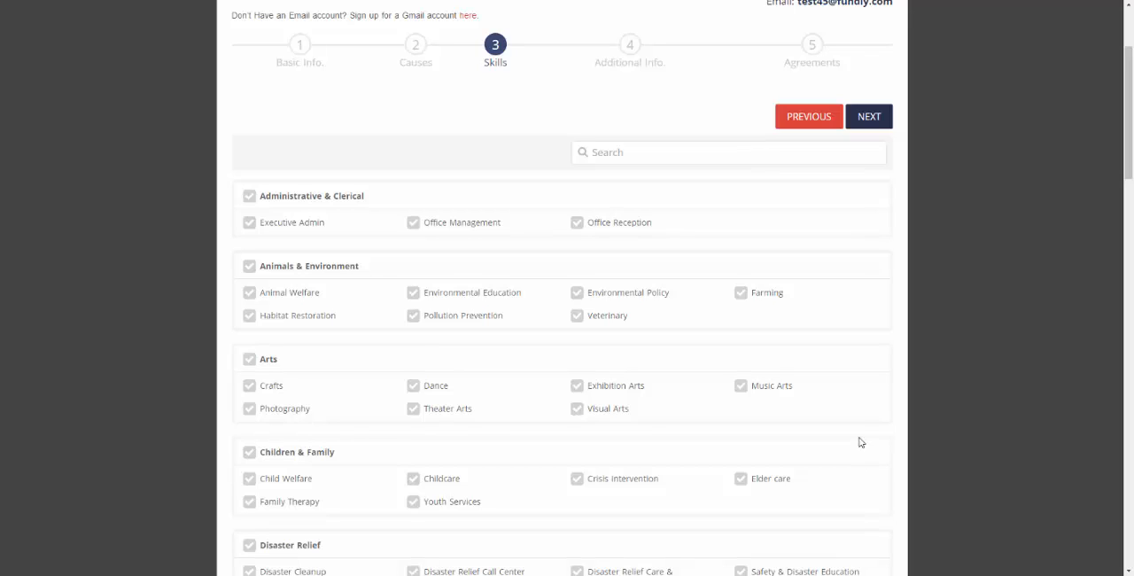
Continue from Skills through Additional Info to the Agreements step
{"action": "left_click", "coordinate": [868, 117]}
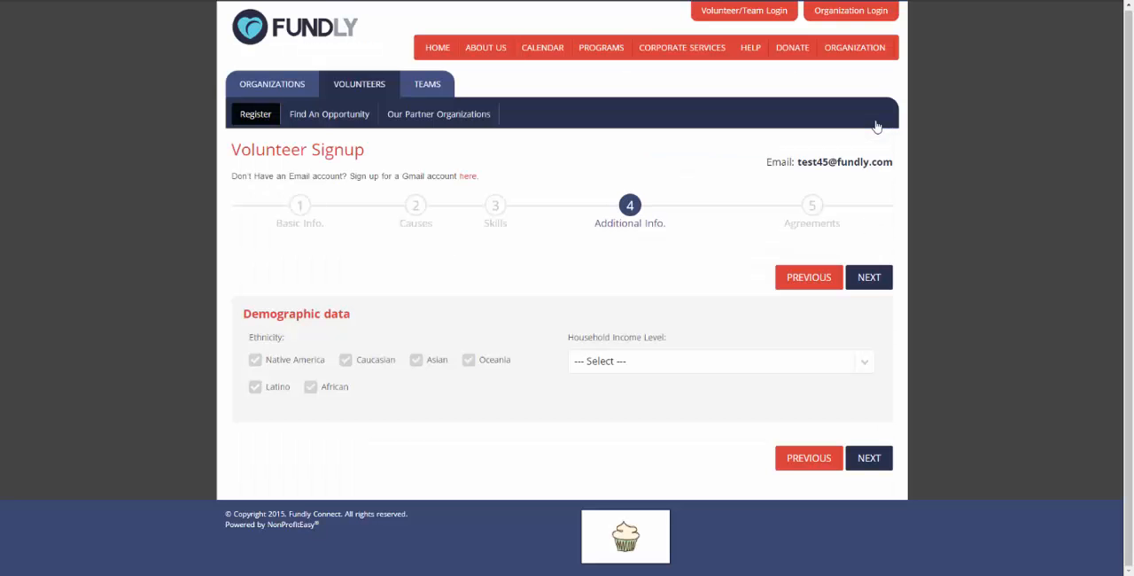
{"action": "mouse_move", "coordinate": [659, 259]}
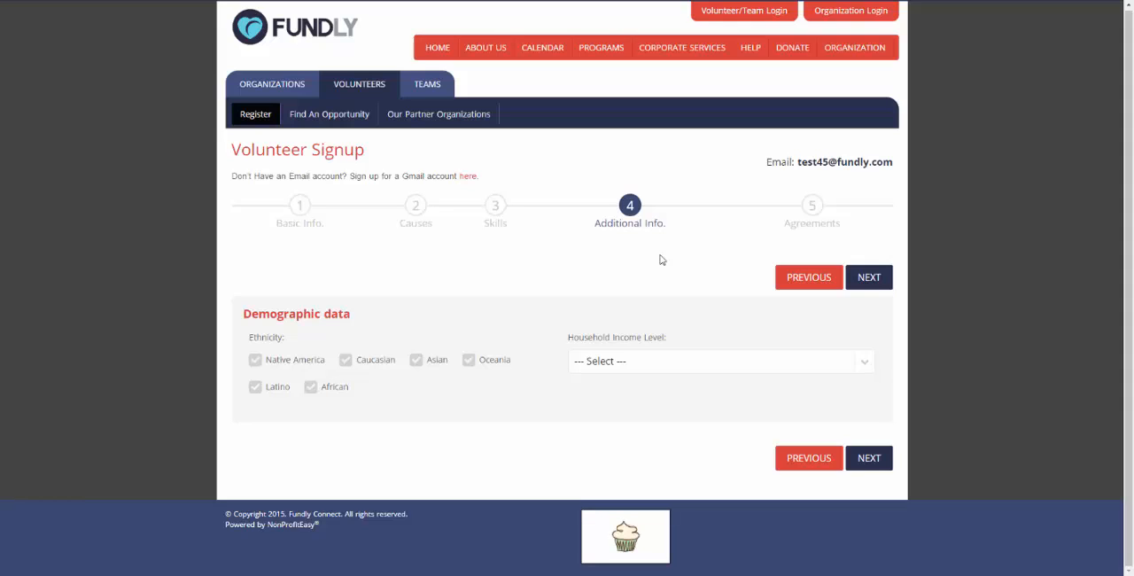
{"action": "mouse_move", "coordinate": [675, 259]}
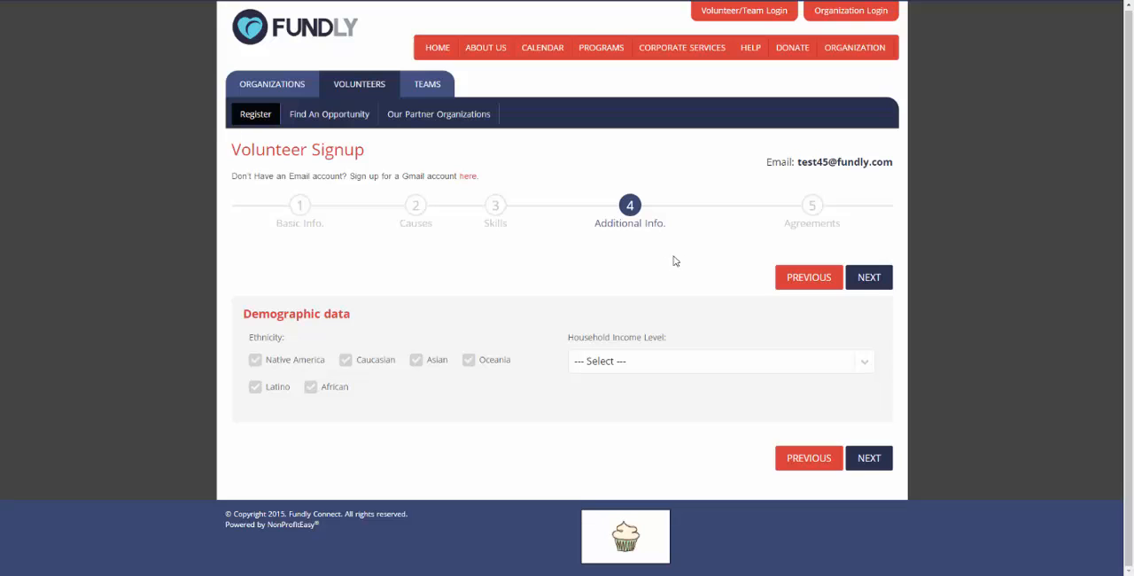
{"action": "left_click", "coordinate": [868, 277]}
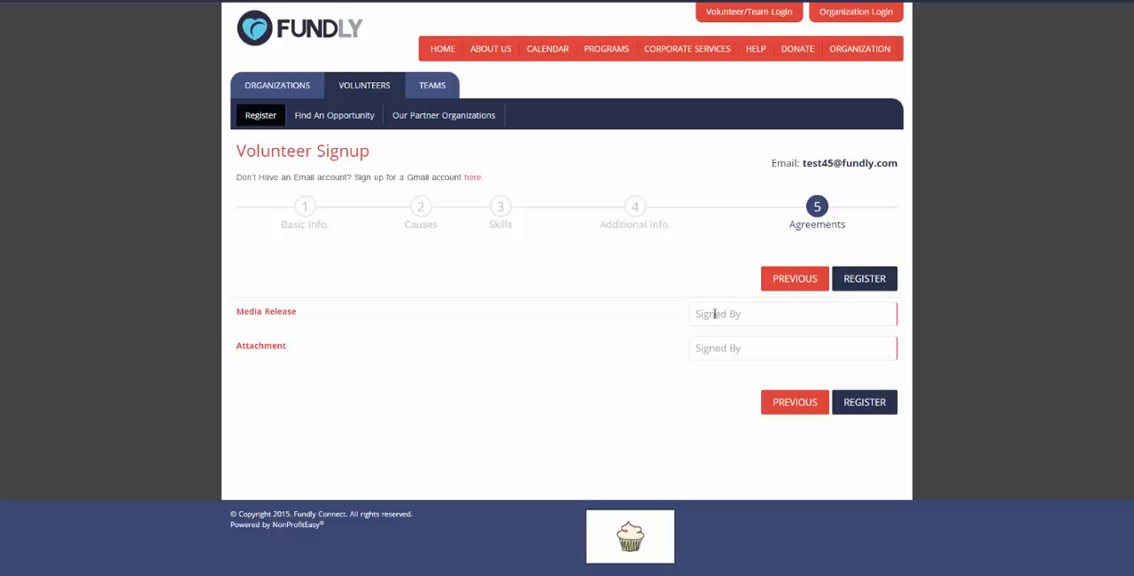
{"action": "mouse_move", "coordinate": [864, 278]}
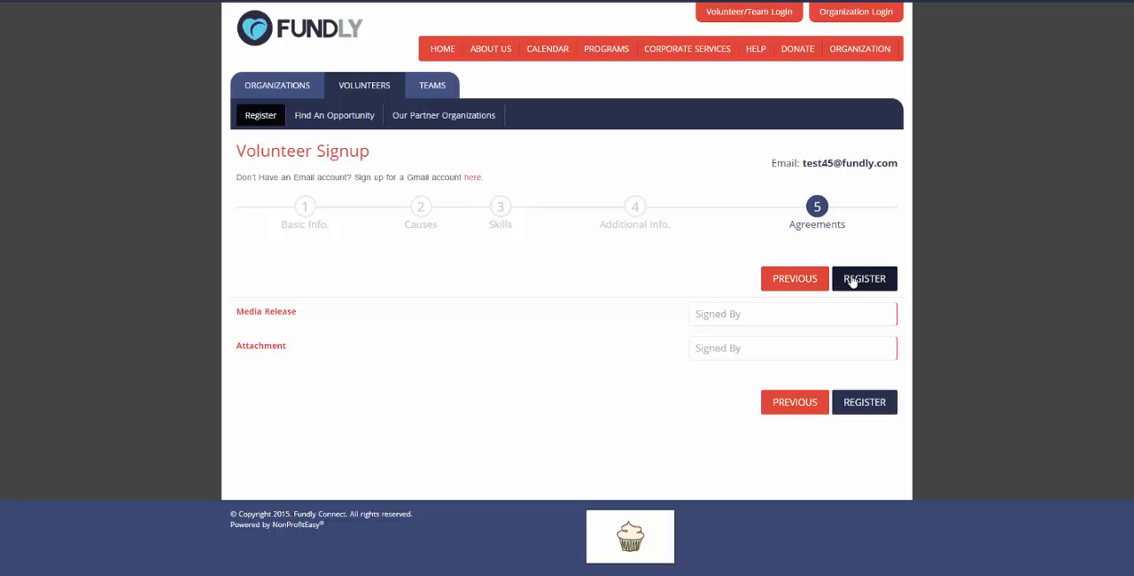
{"action": "mouse_move", "coordinate": [794, 279]}
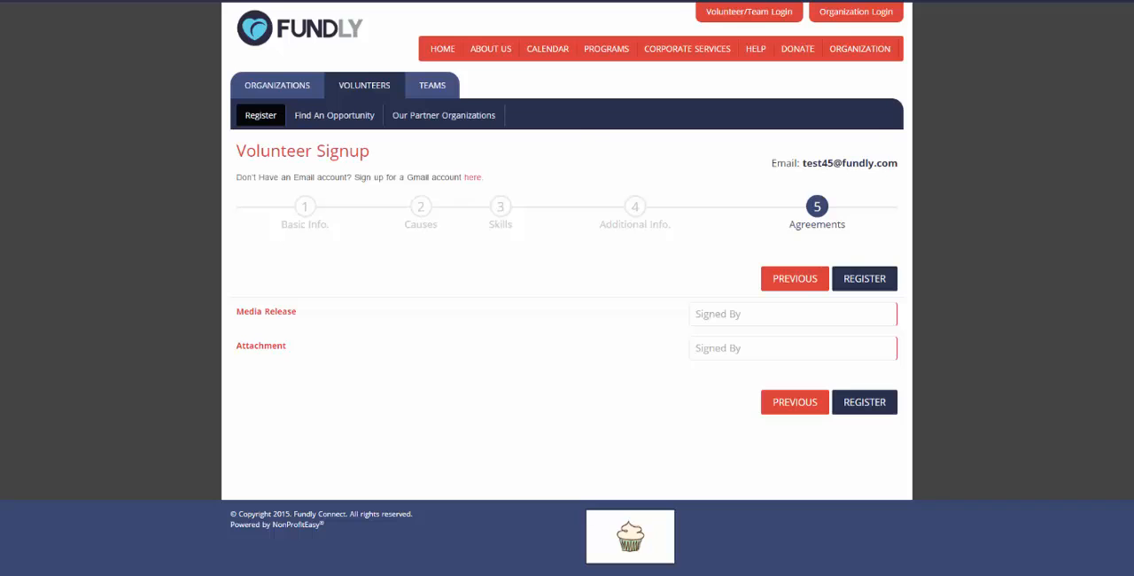
Submit the volunteer registration and reach the detailed Search Opportunities page with extra filters
{"action": "left_click", "coordinate": [443, 50]}
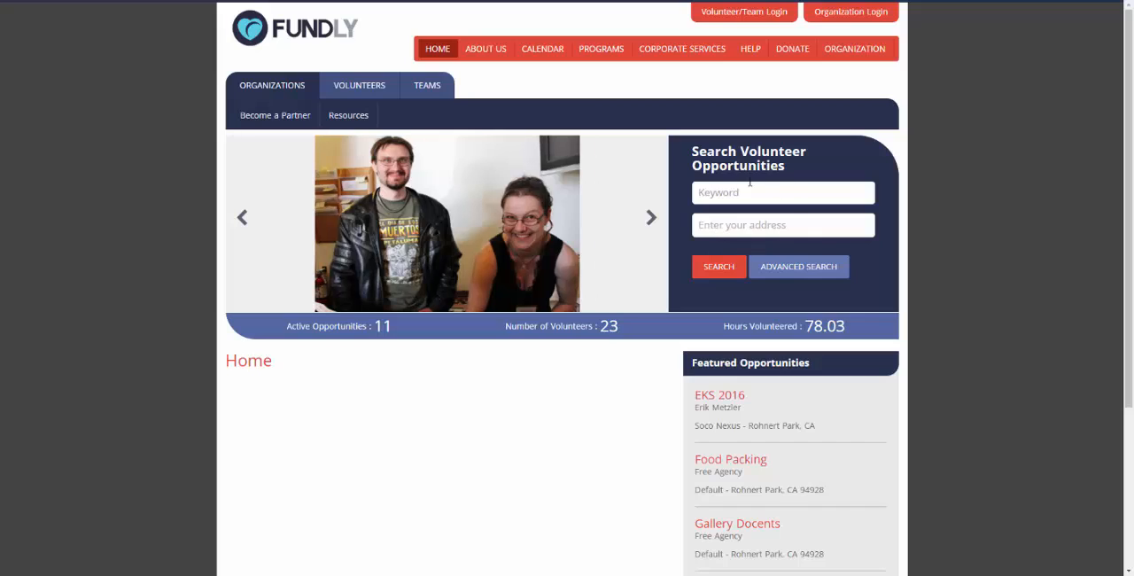
{"action": "mouse_move", "coordinate": [734, 232]}
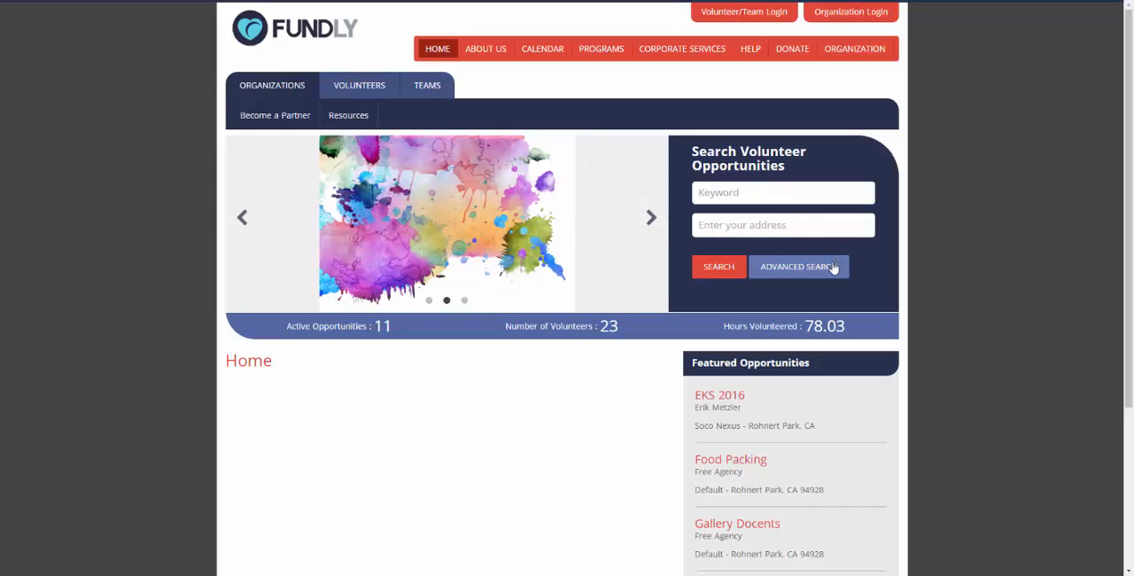
{"action": "left_click", "coordinate": [797, 266]}
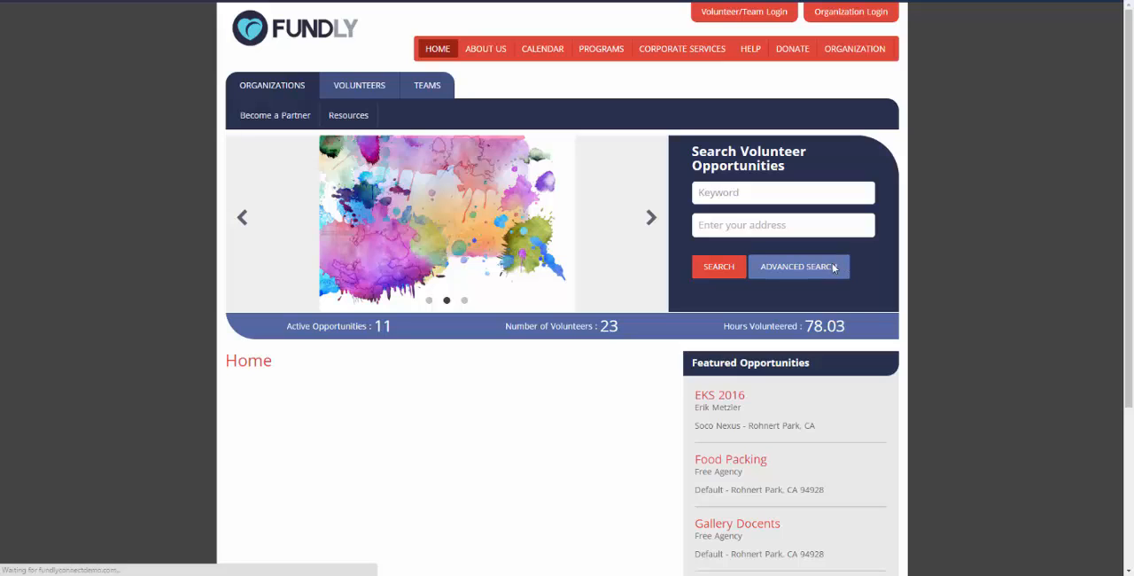
{"action": "left_click", "coordinate": [798, 266]}
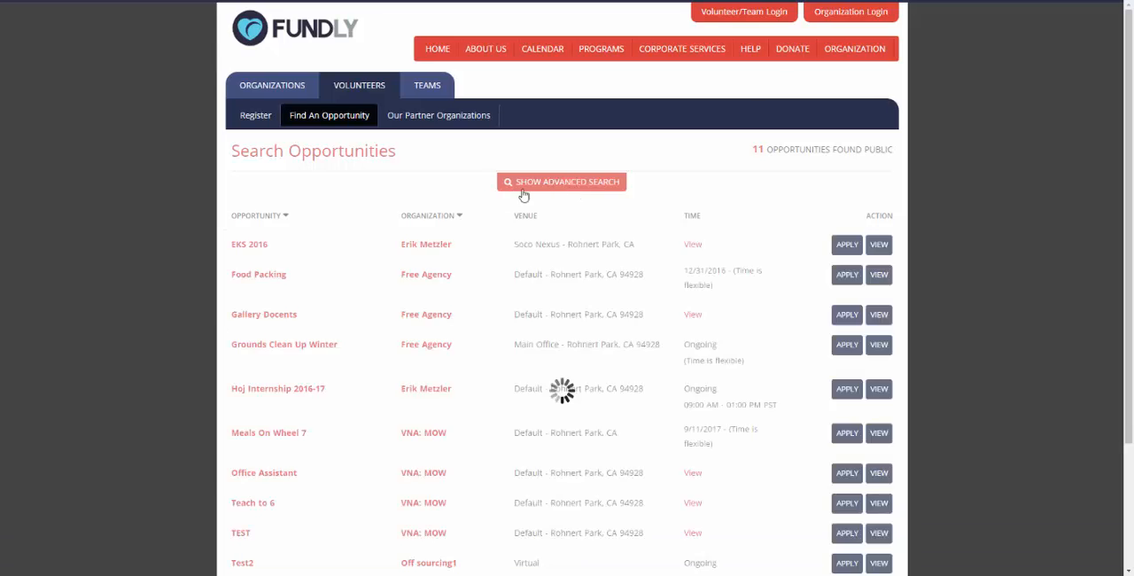
{"action": "left_click", "coordinate": [561, 181]}
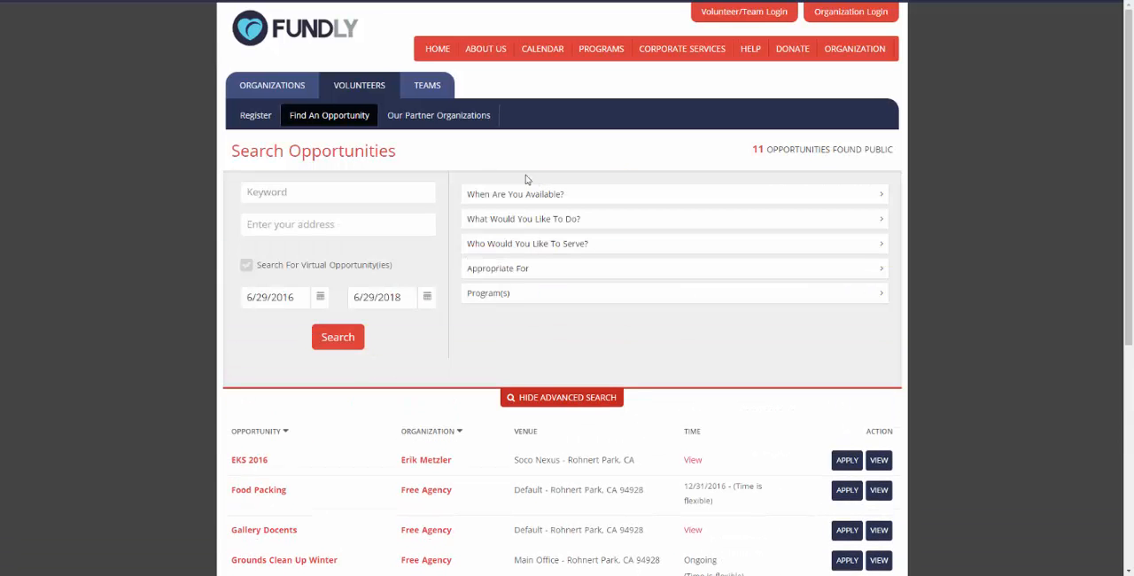
{"action": "mouse_move", "coordinate": [301, 311]}
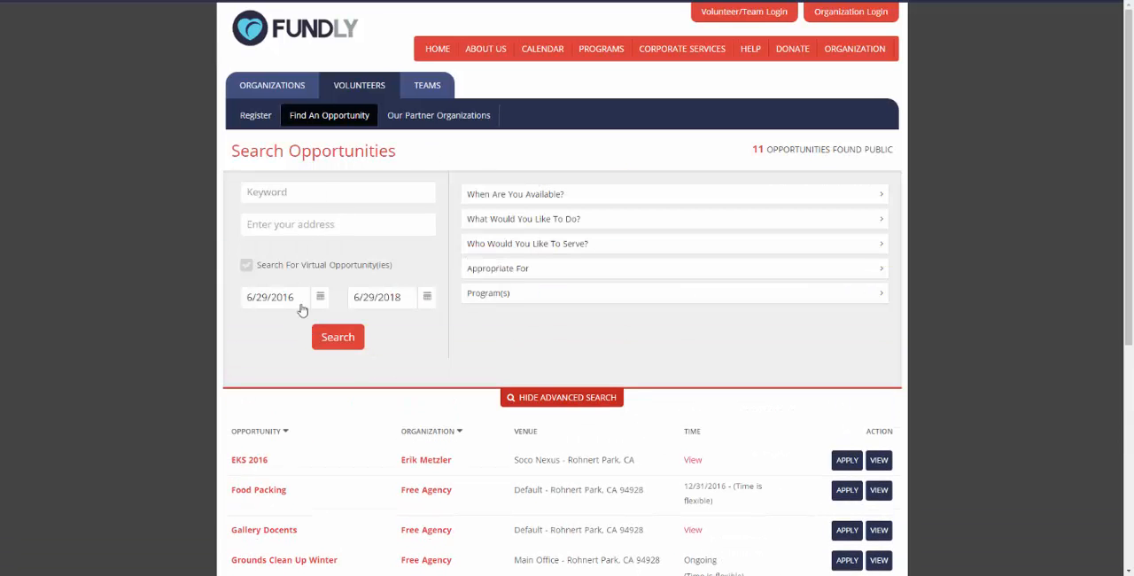
{"action": "mouse_move", "coordinate": [535, 195]}
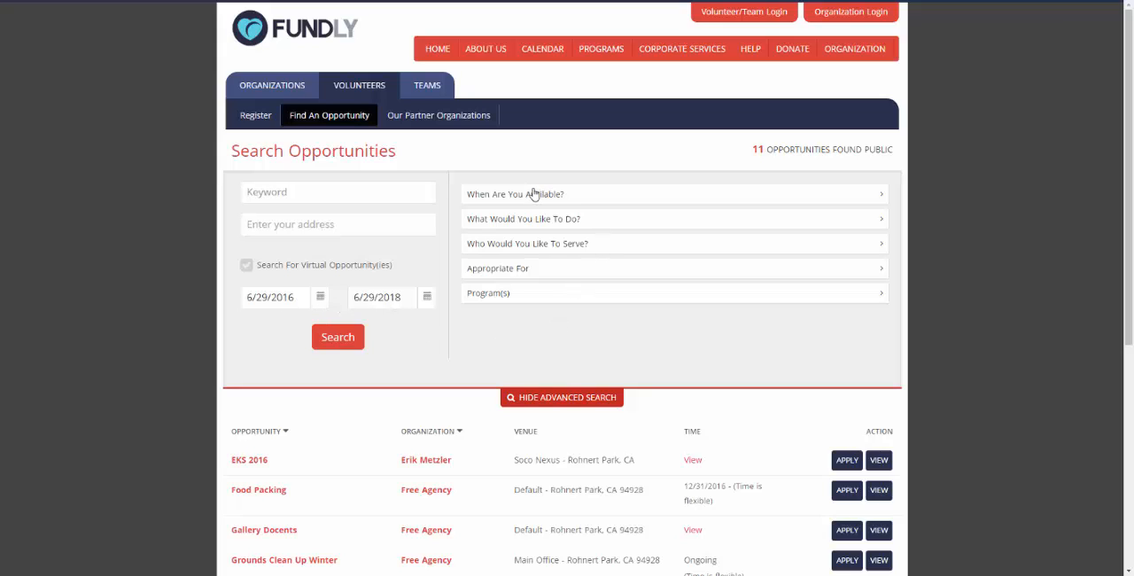
{"action": "mouse_move", "coordinate": [558, 322]}
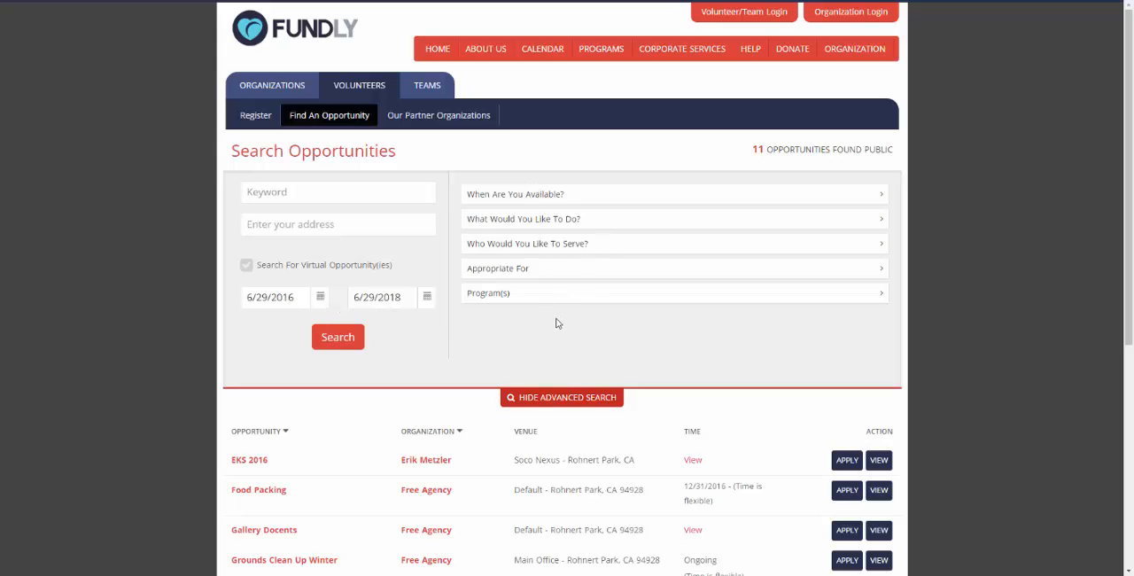
Toggle the Appropriate For filter and bring the 11 opportunity results into view
{"action": "left_click", "coordinate": [674, 267]}
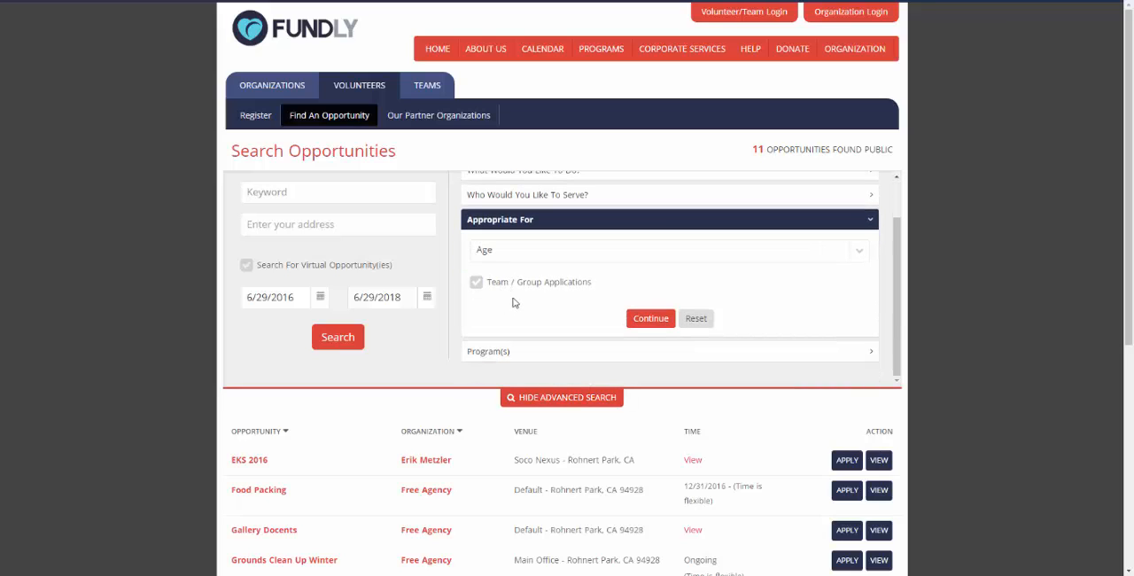
{"action": "mouse_move", "coordinate": [532, 291]}
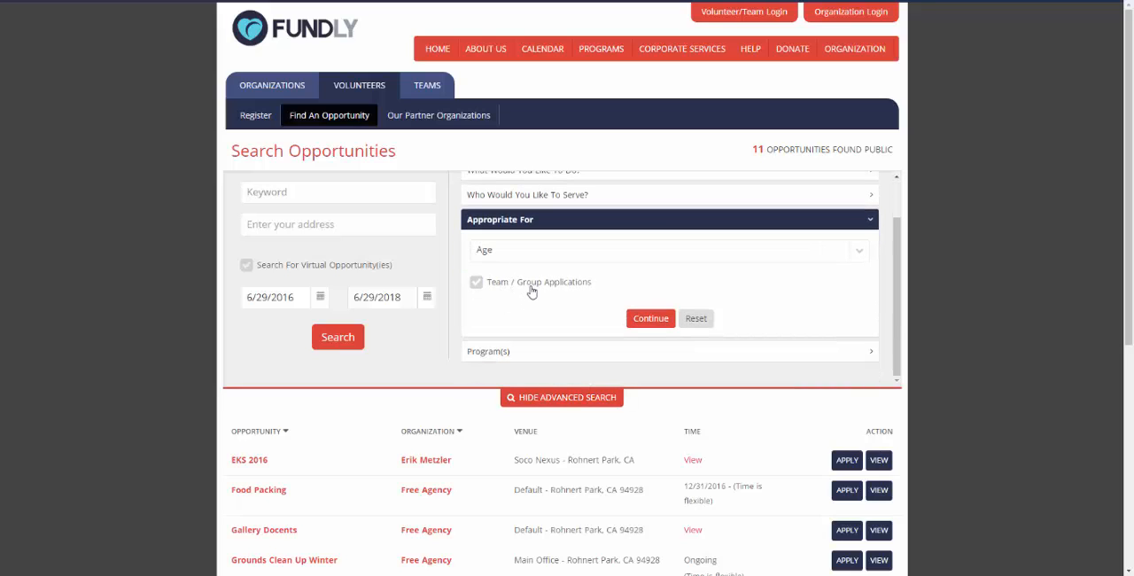
{"action": "scroll", "scroll_direction": "up", "scroll_amount": 3}
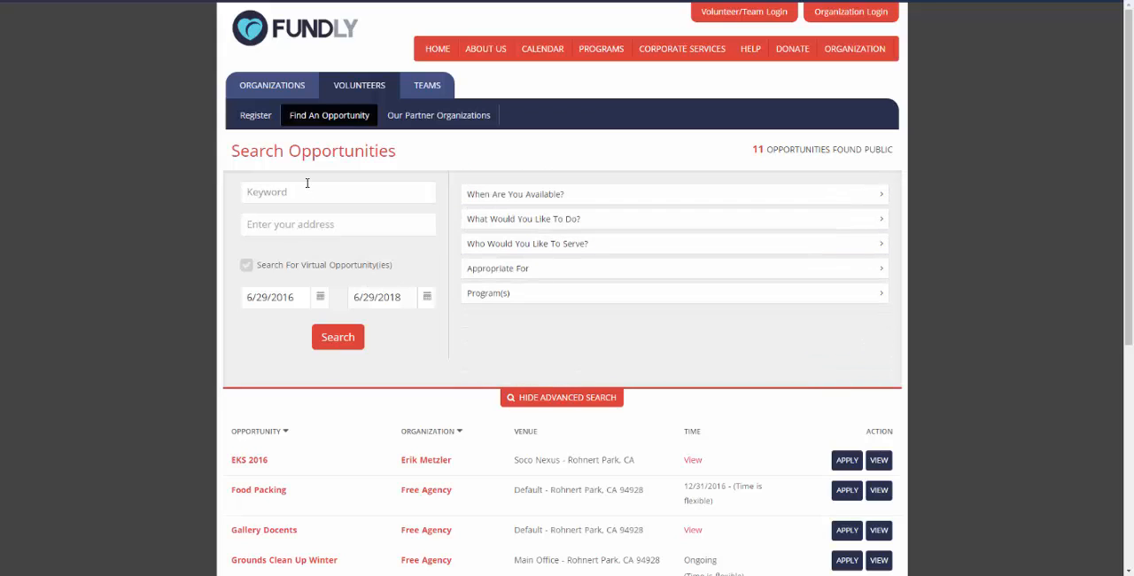
{"action": "scroll", "scroll_direction": "down", "scroll_amount": 3}
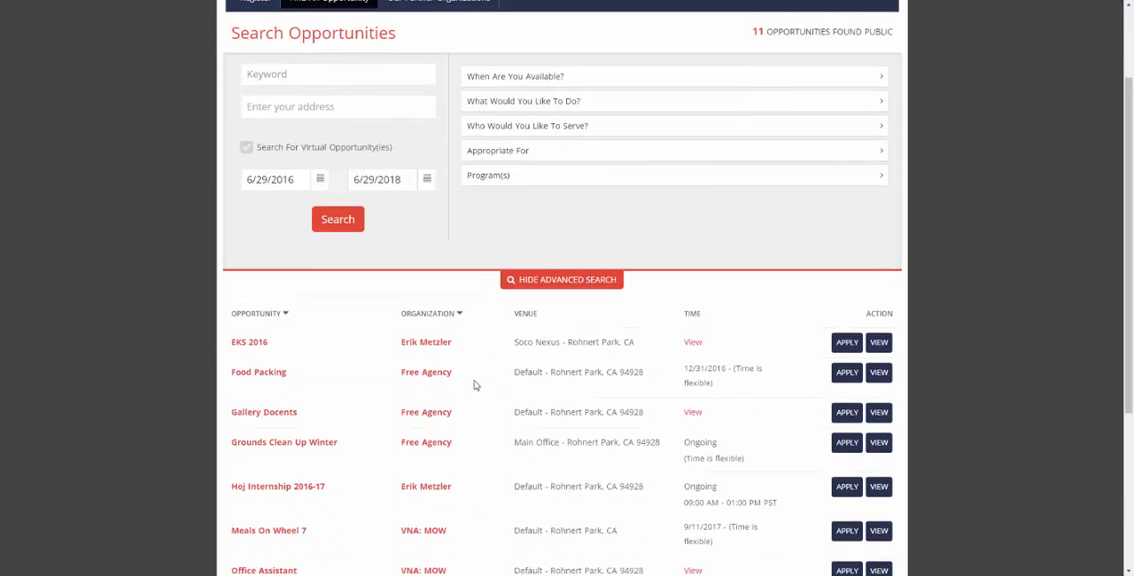
{"action": "scroll", "scroll_direction": "down", "scroll_amount": 3}
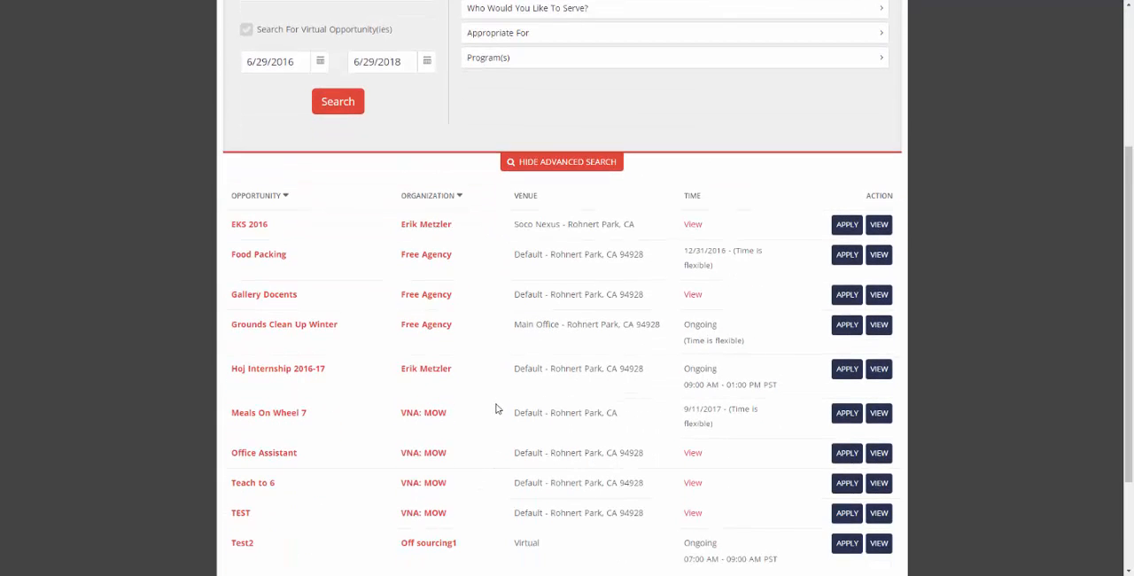
{"action": "mouse_move", "coordinate": [866, 304]}
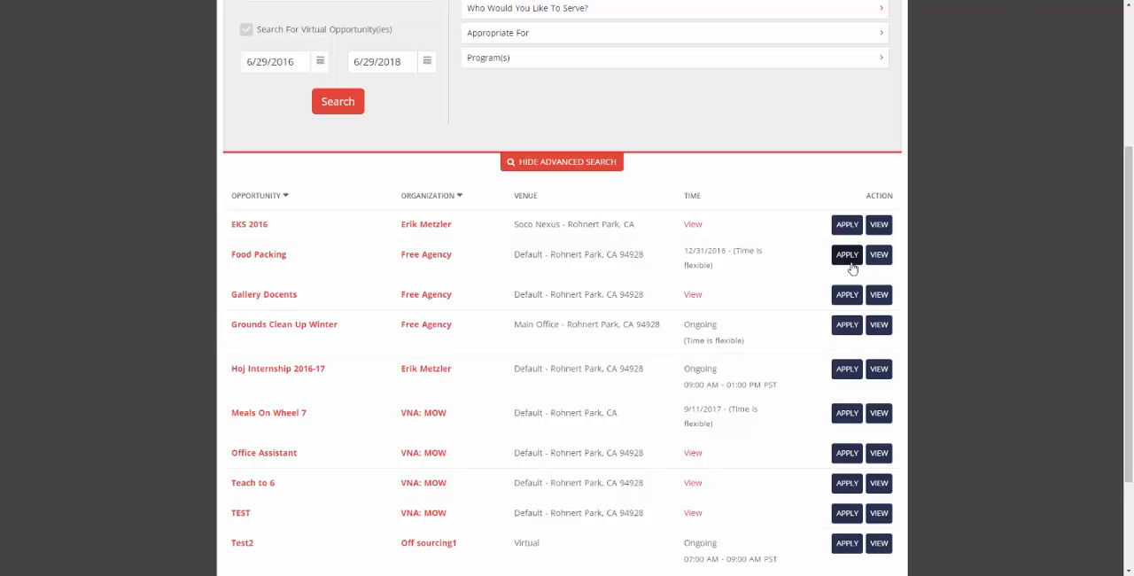
{"action": "mouse_move", "coordinate": [264, 454]}
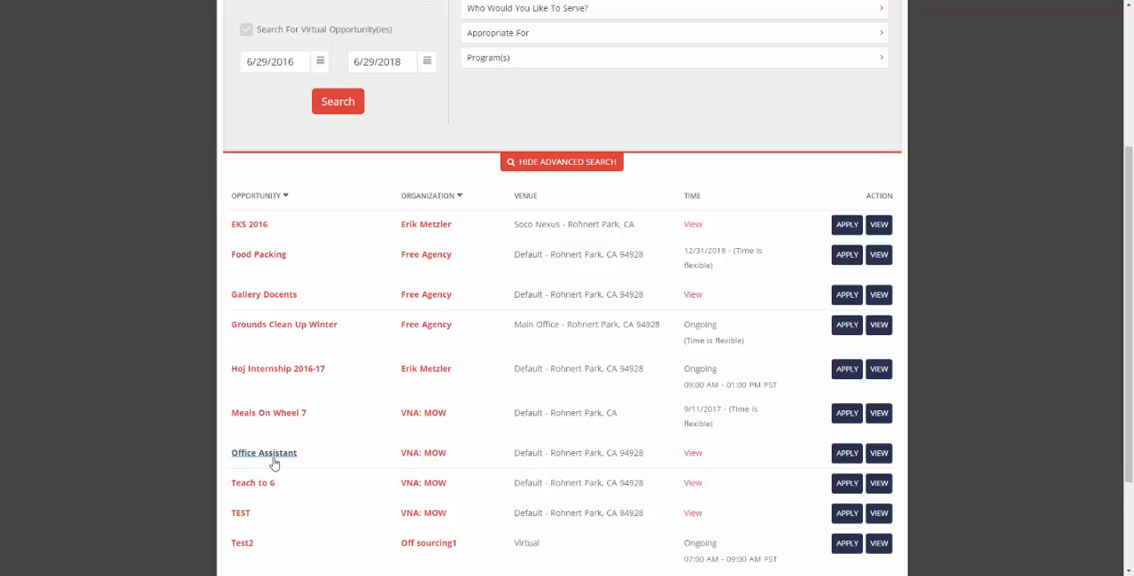
{"action": "mouse_move", "coordinate": [251, 482]}
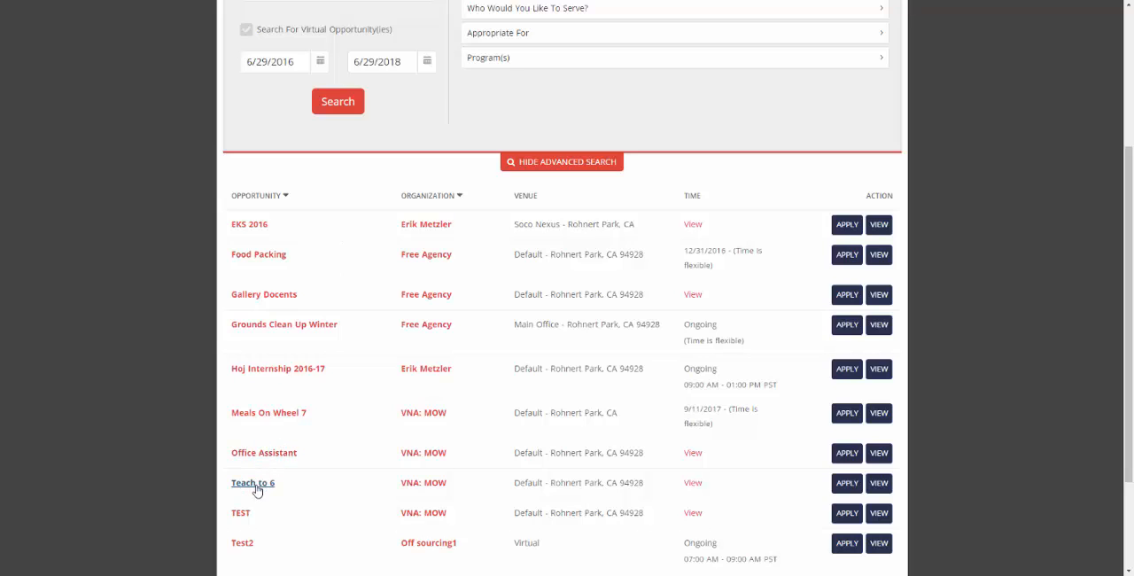
View the Teach to 6 opportunity details and start applying for it
{"action": "left_click", "coordinate": [252, 482]}
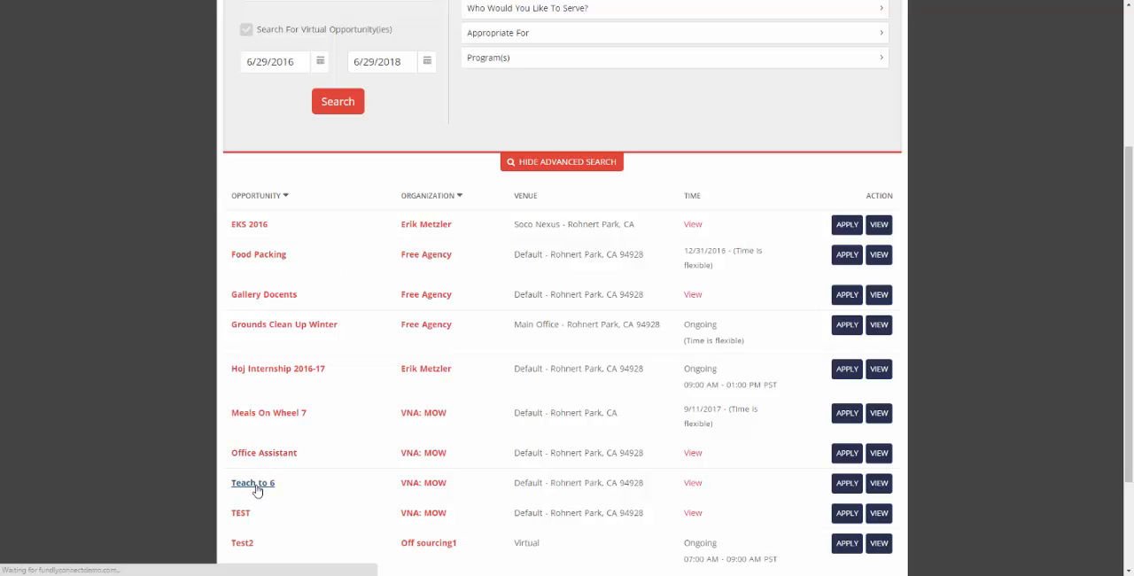
{"action": "left_click", "coordinate": [252, 482]}
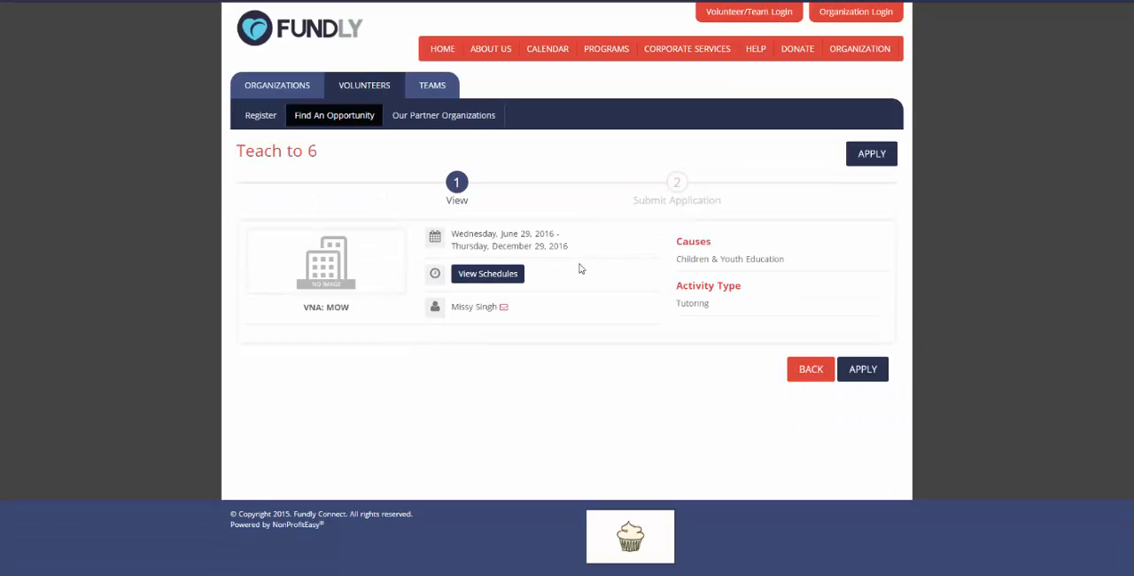
{"action": "mouse_move", "coordinate": [574, 296]}
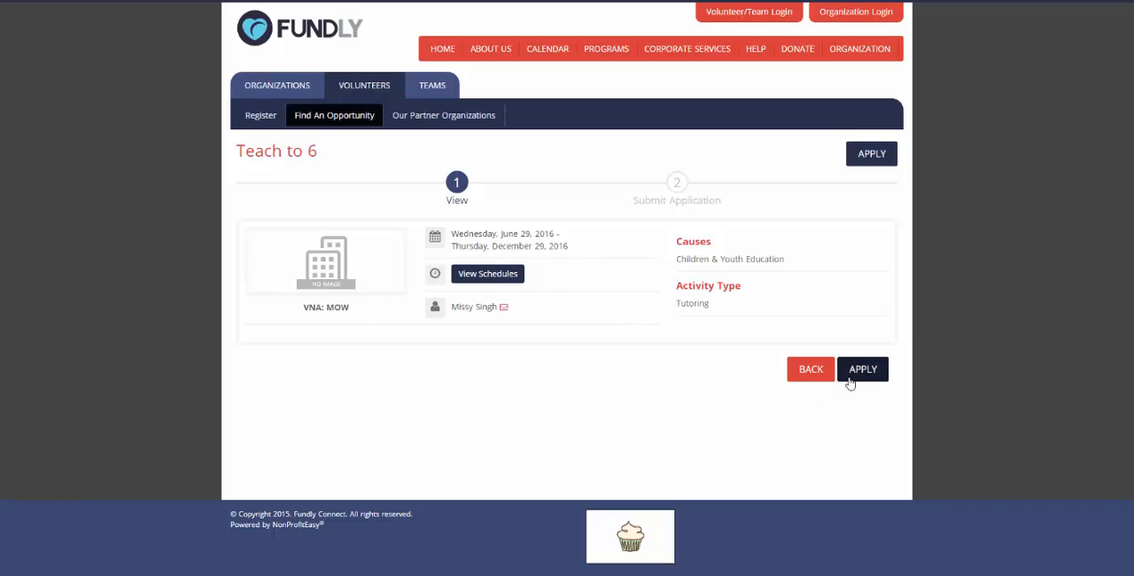
{"action": "left_click", "coordinate": [861, 368]}
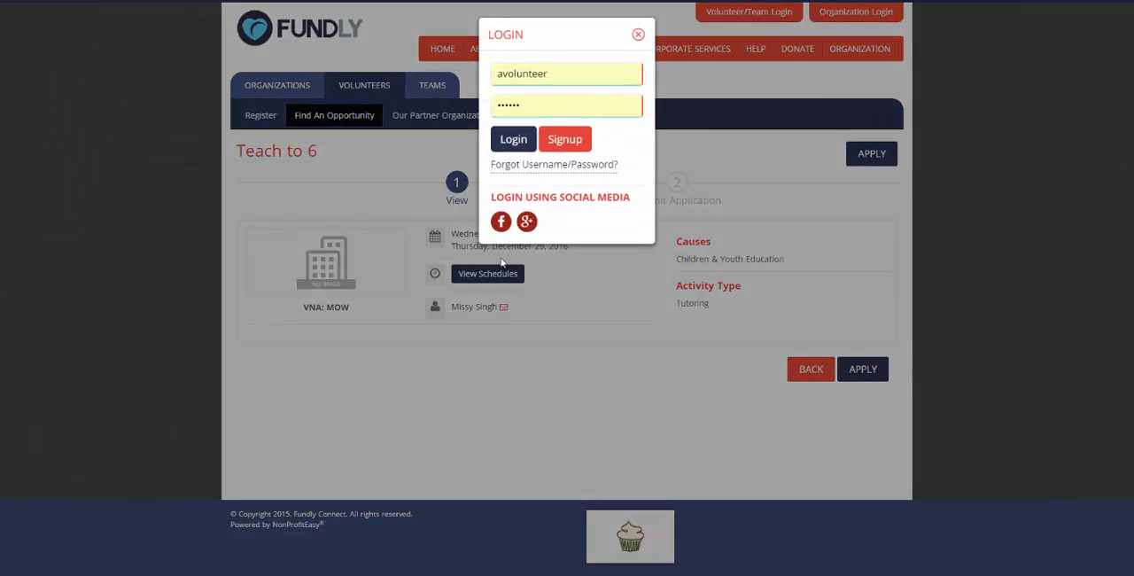
Log in with the volunteer account and reach the Submit Application step for Teach to 6
{"action": "left_click", "coordinate": [512, 138]}
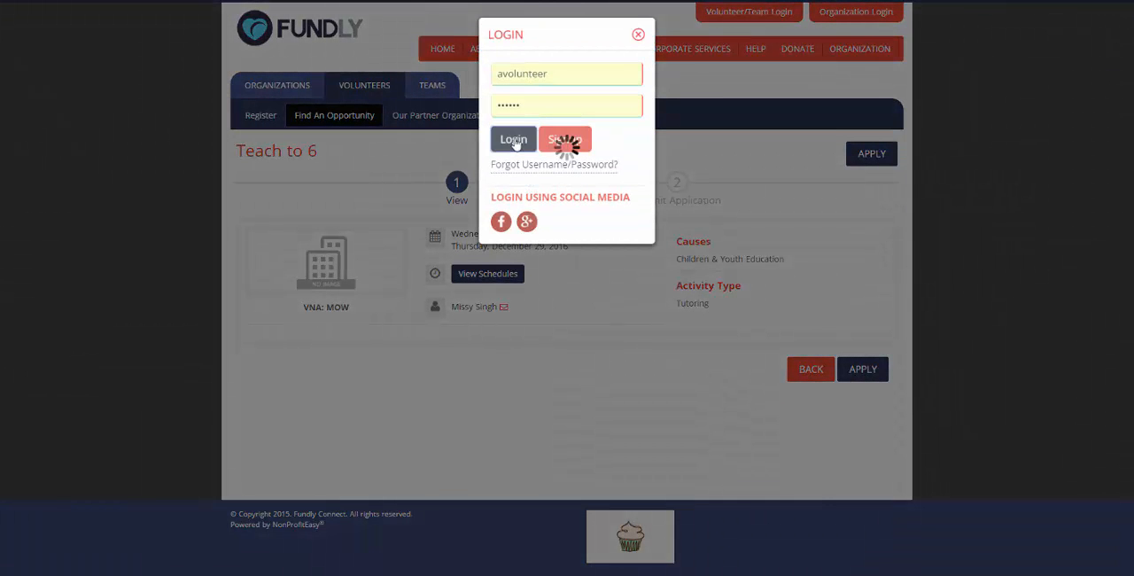
{"action": "mouse_move", "coordinate": [753, 276]}
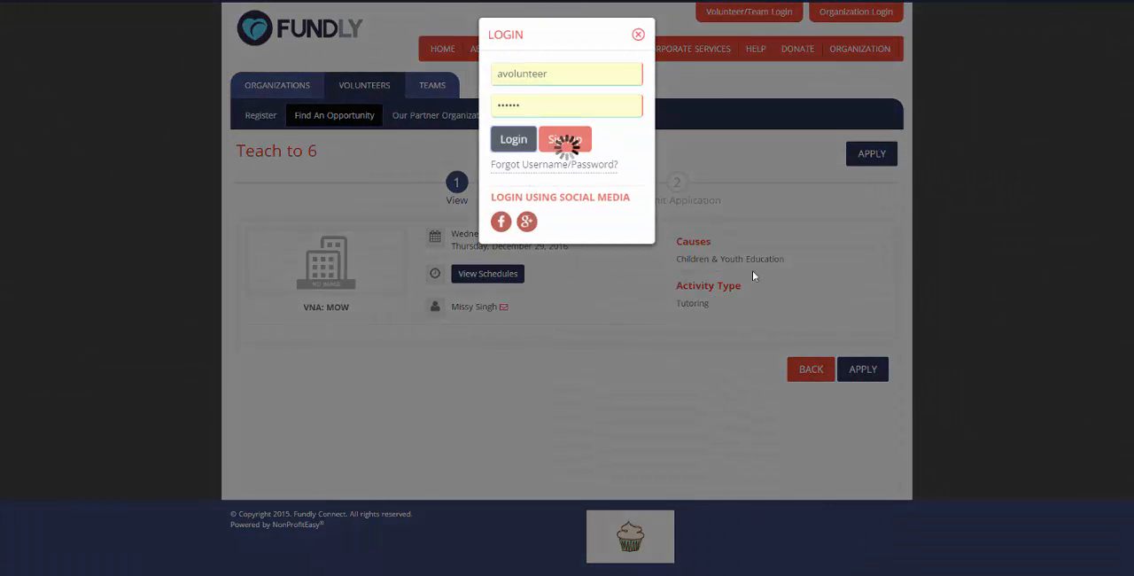
{"action": "left_click", "coordinate": [512, 138]}
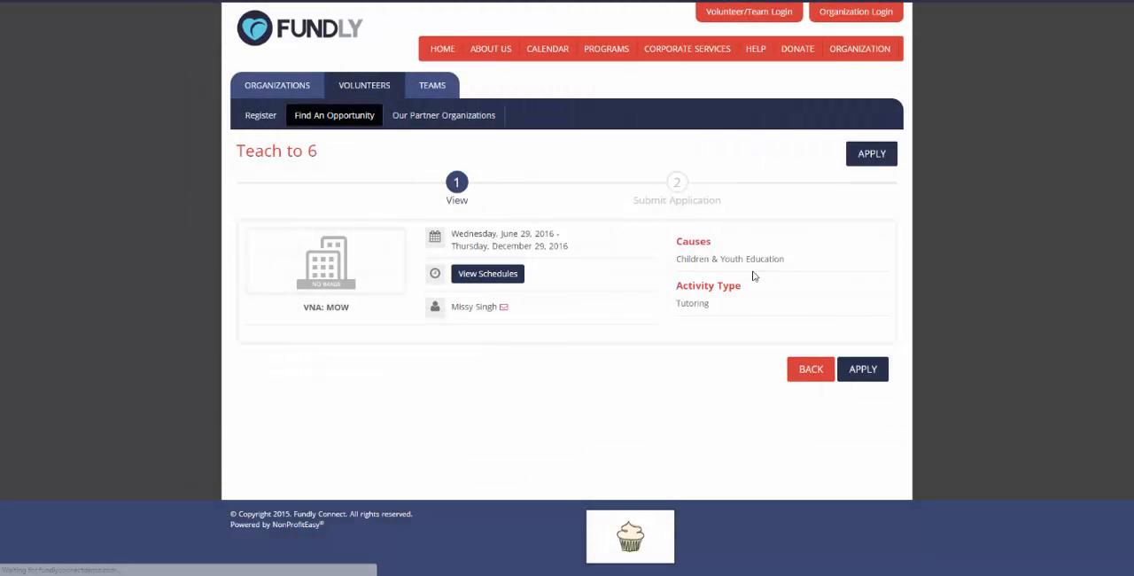
{"action": "left_click", "coordinate": [861, 368]}
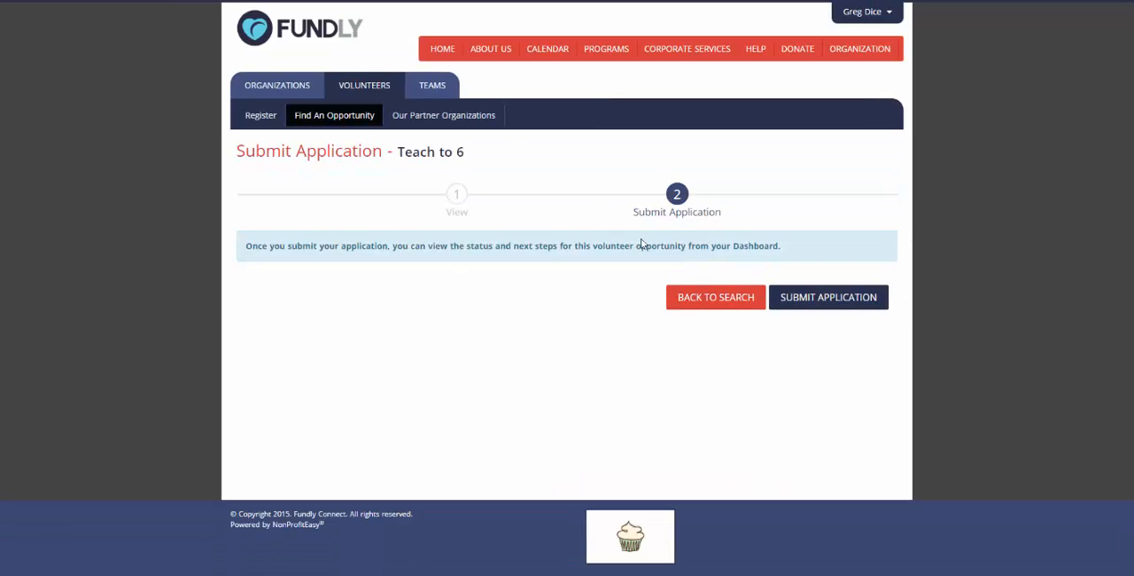
{"action": "mouse_move", "coordinate": [657, 248]}
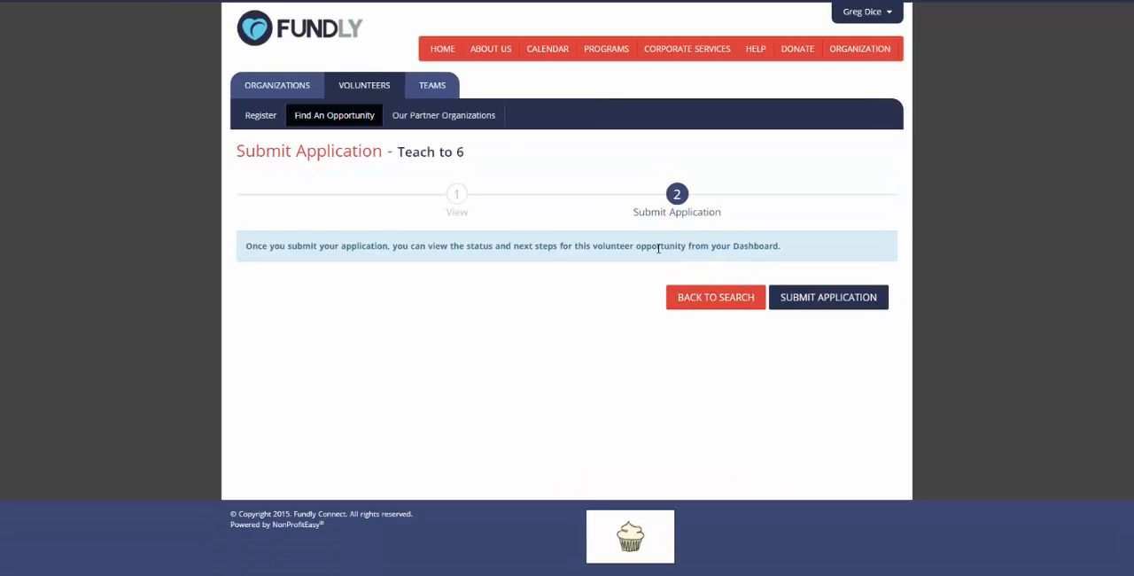
{"action": "mouse_move", "coordinate": [837, 314]}
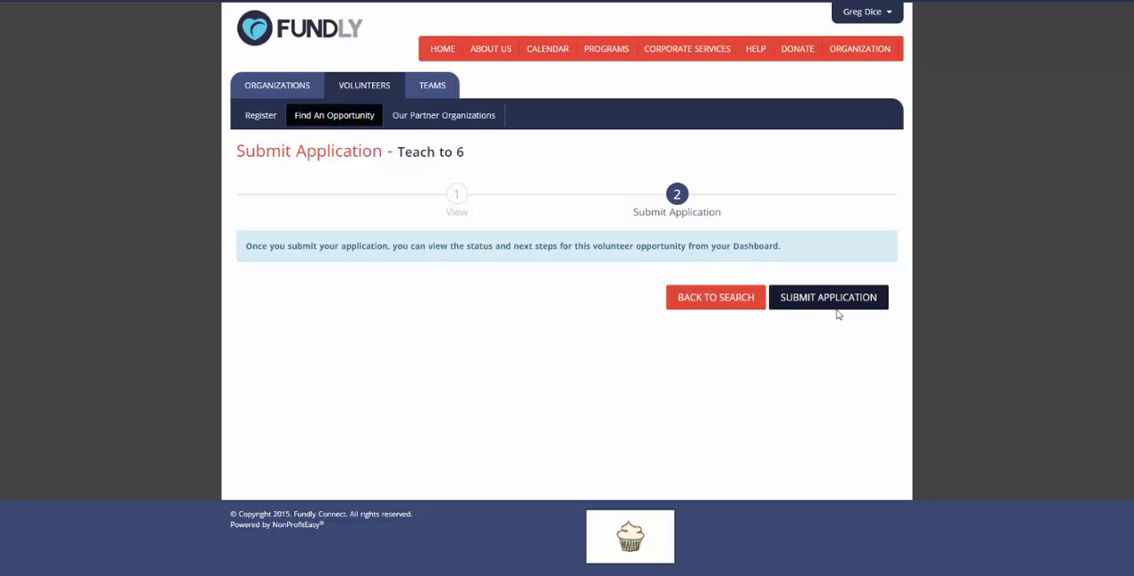
{"action": "mouse_move", "coordinate": [835, 316]}
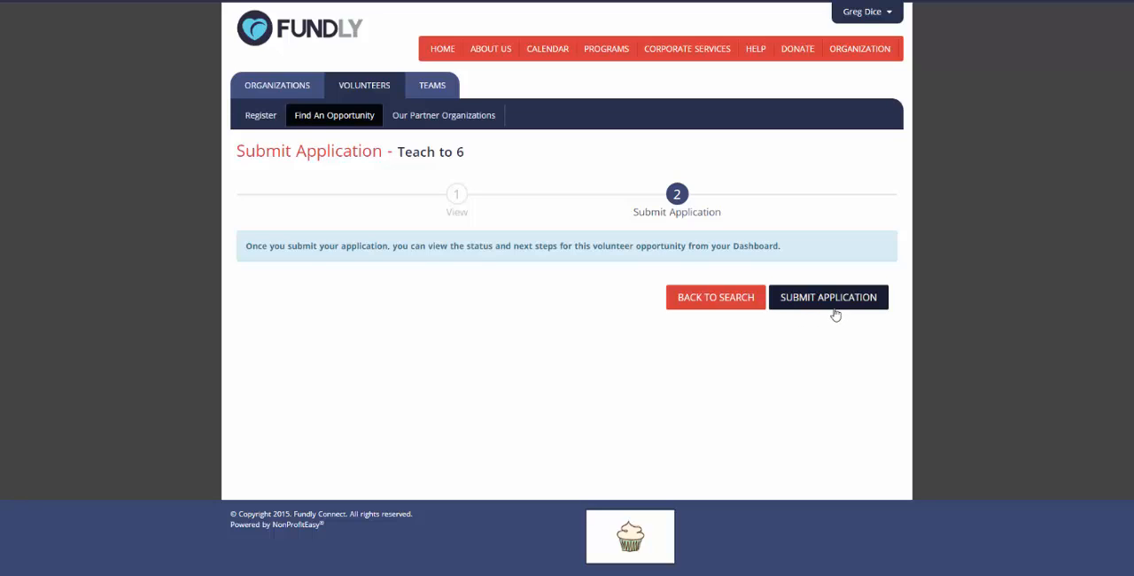
{"action": "mouse_move", "coordinate": [532, 223]}
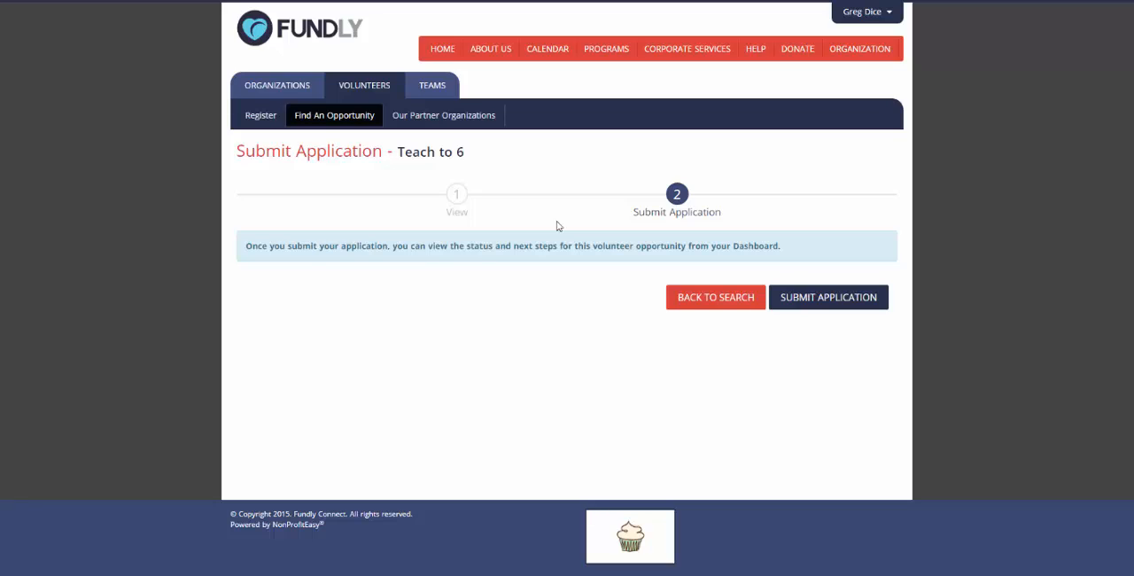
{"action": "left_click", "coordinate": [863, 11]}
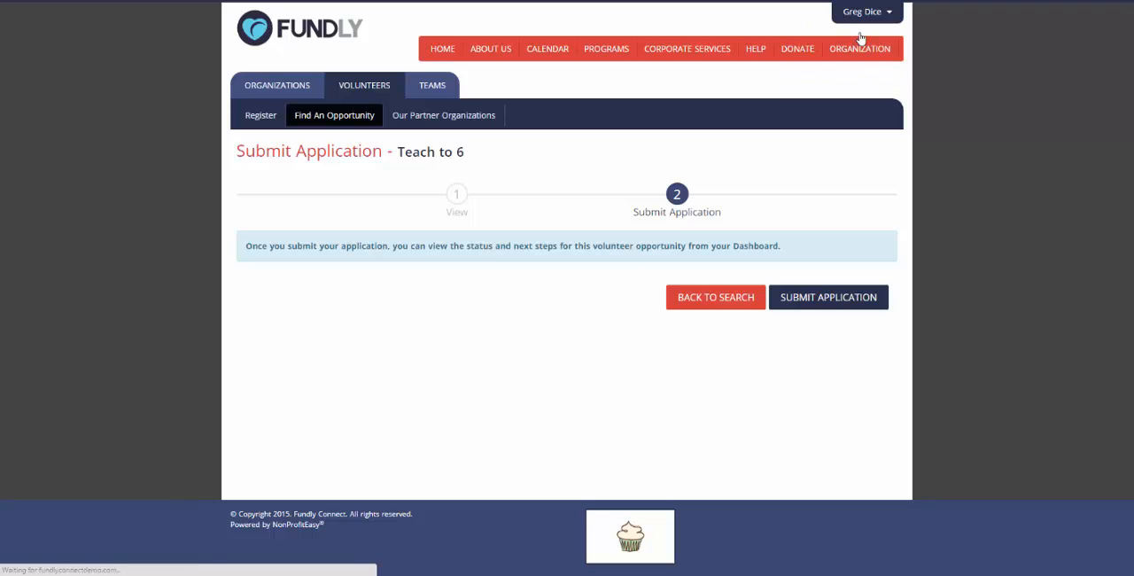
Go to My Volunteering Dashboard and look through My Opportunities and their next steps
{"action": "left_click", "coordinate": [828, 296]}
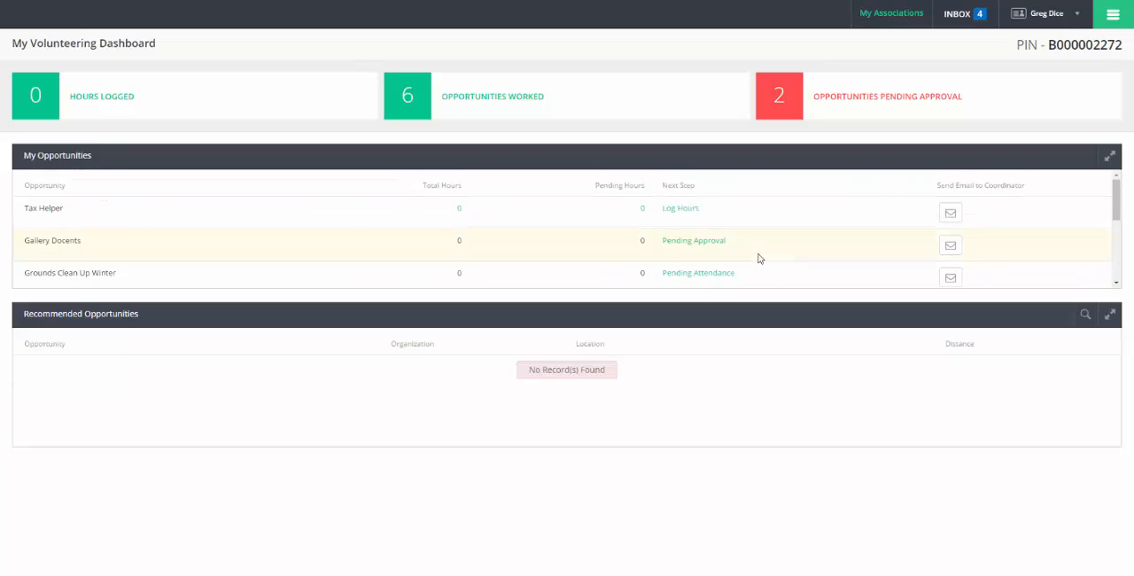
{"action": "scroll", "scroll_direction": "down", "scroll_amount": 3}
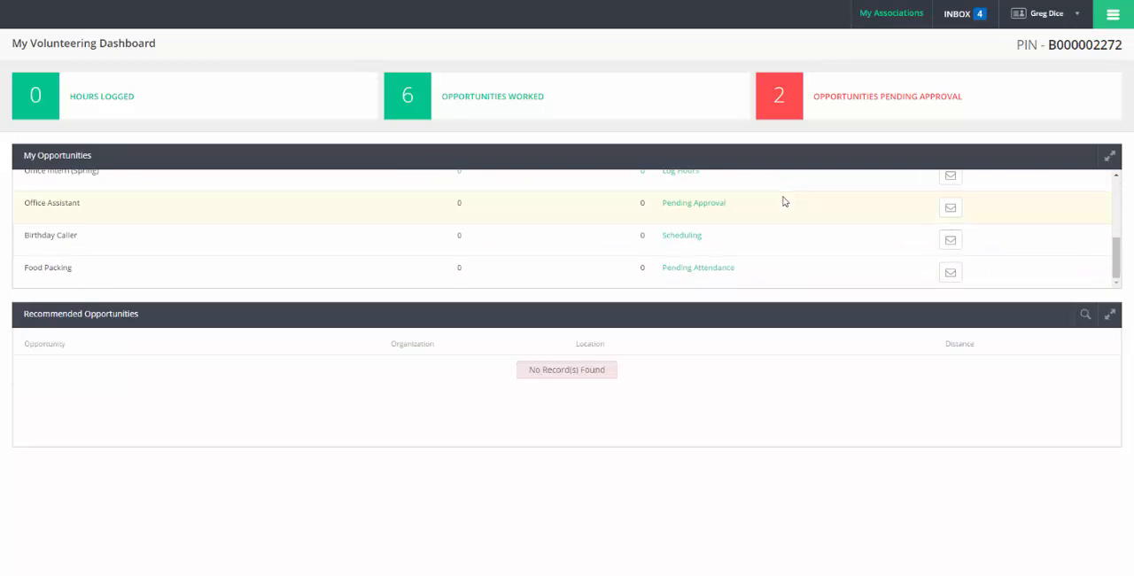
{"action": "mouse_move", "coordinate": [695, 217]}
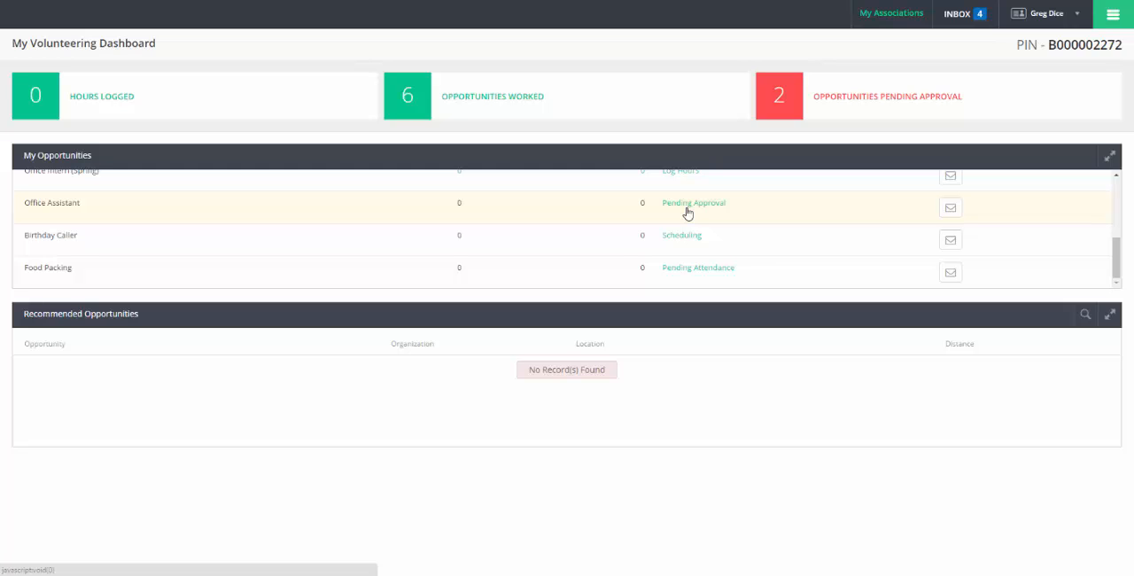
{"action": "mouse_move", "coordinate": [677, 205]}
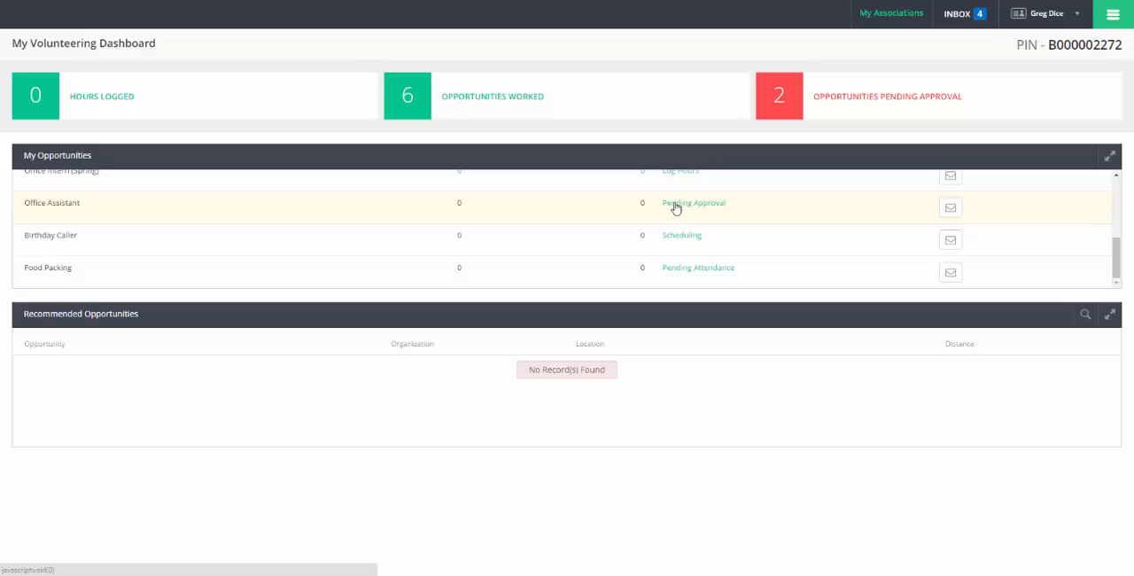
{"action": "scroll", "scroll_direction": "up", "scroll_amount": 3}
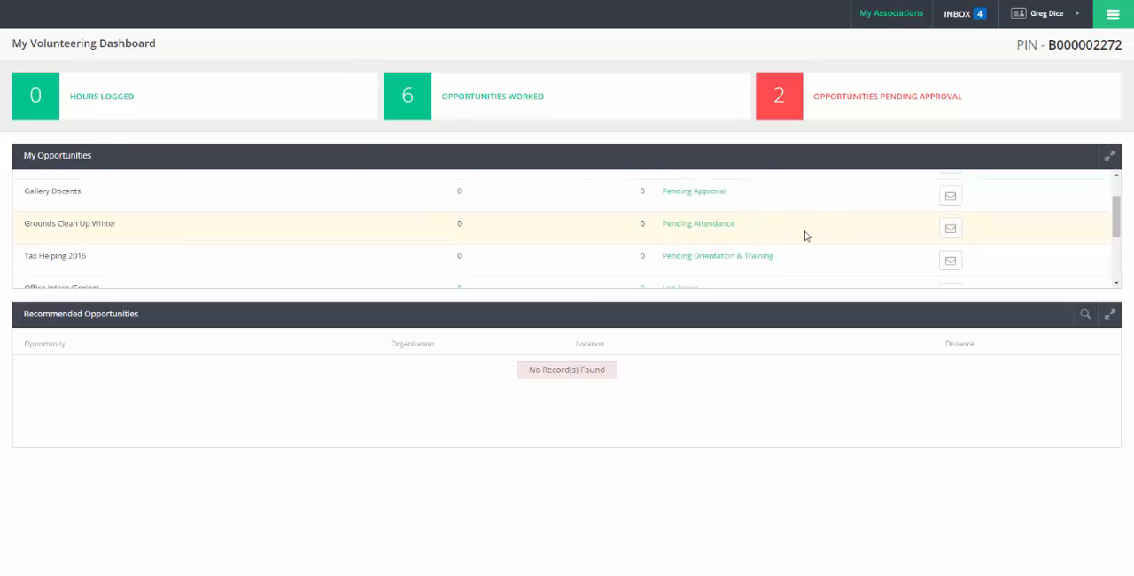
{"action": "mouse_move", "coordinate": [695, 266]}
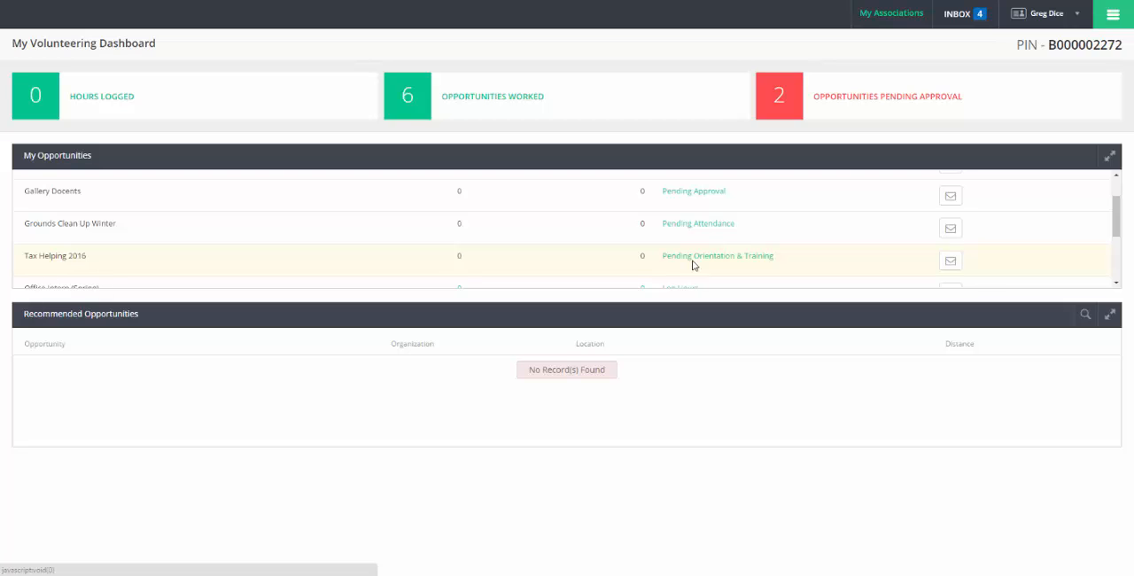
{"action": "mouse_move", "coordinate": [674, 273]}
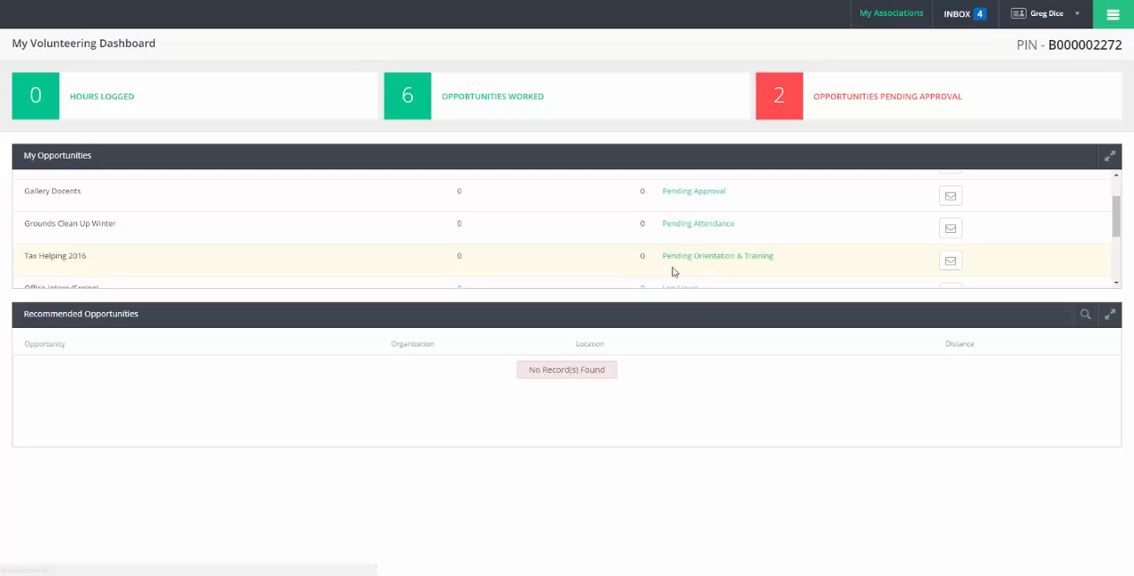
{"action": "scroll", "scroll_direction": "down", "scroll_amount": 3}
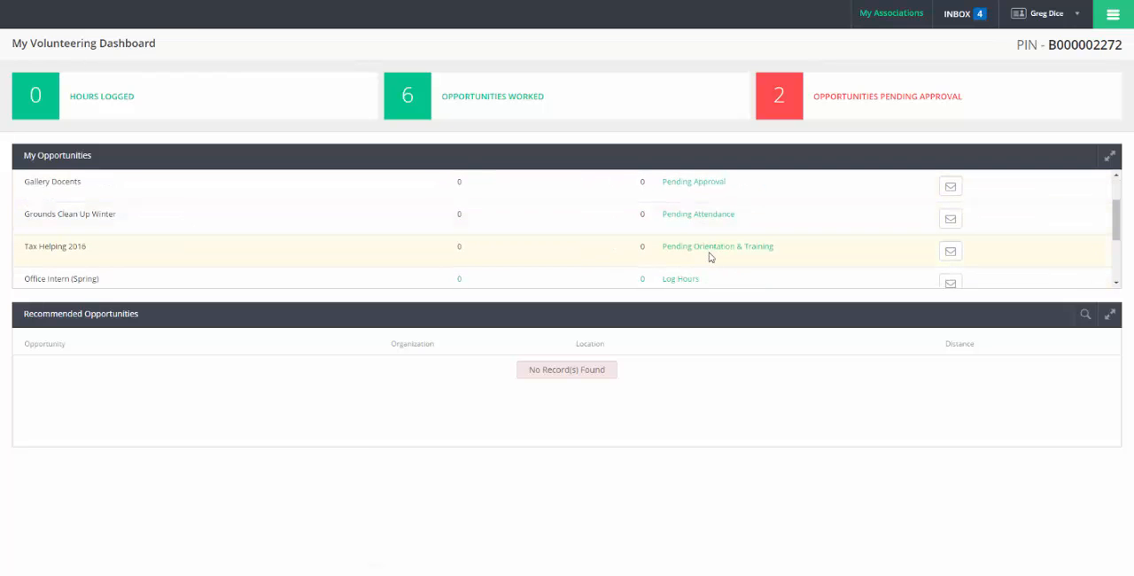
Fill the Tax Helping 2016 orientation RSVP with Downtown Office and Morning Session
{"action": "left_click", "coordinate": [718, 244]}
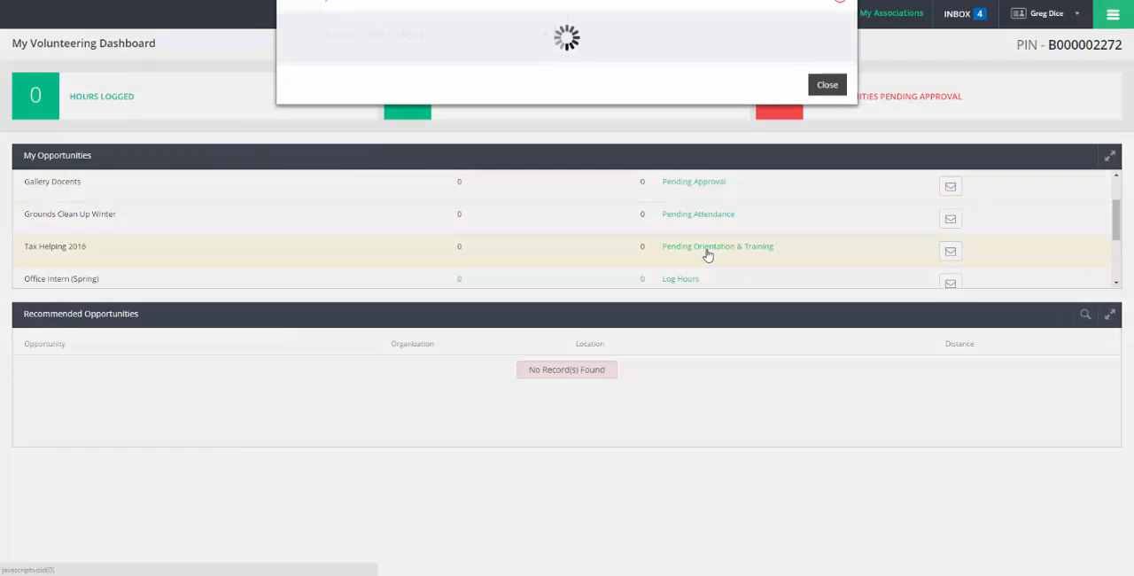
{"action": "left_click", "coordinate": [457, 73]}
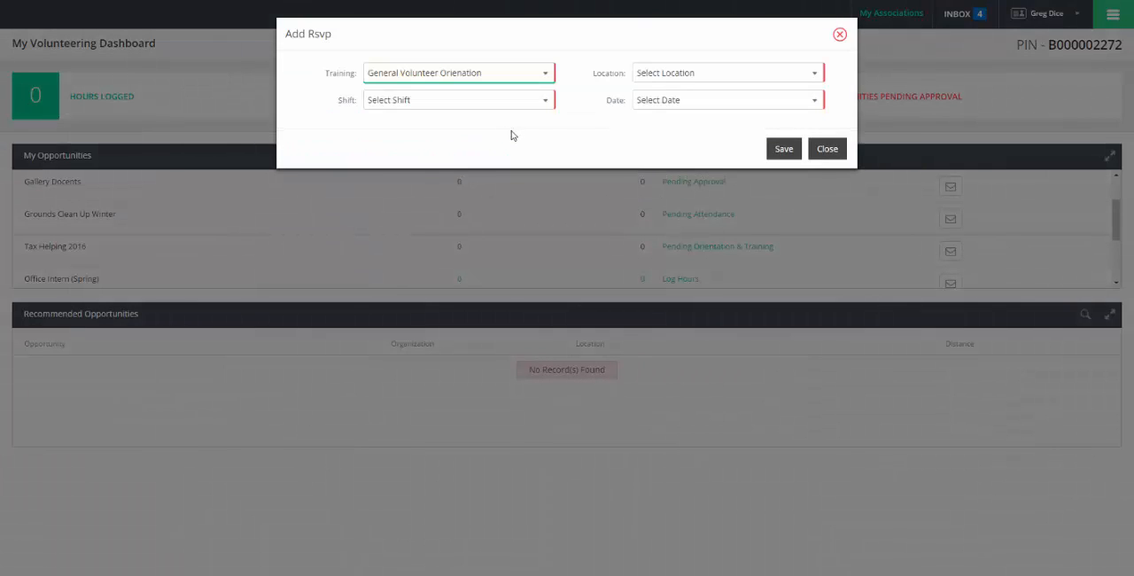
{"action": "mouse_move", "coordinate": [429, 101]}
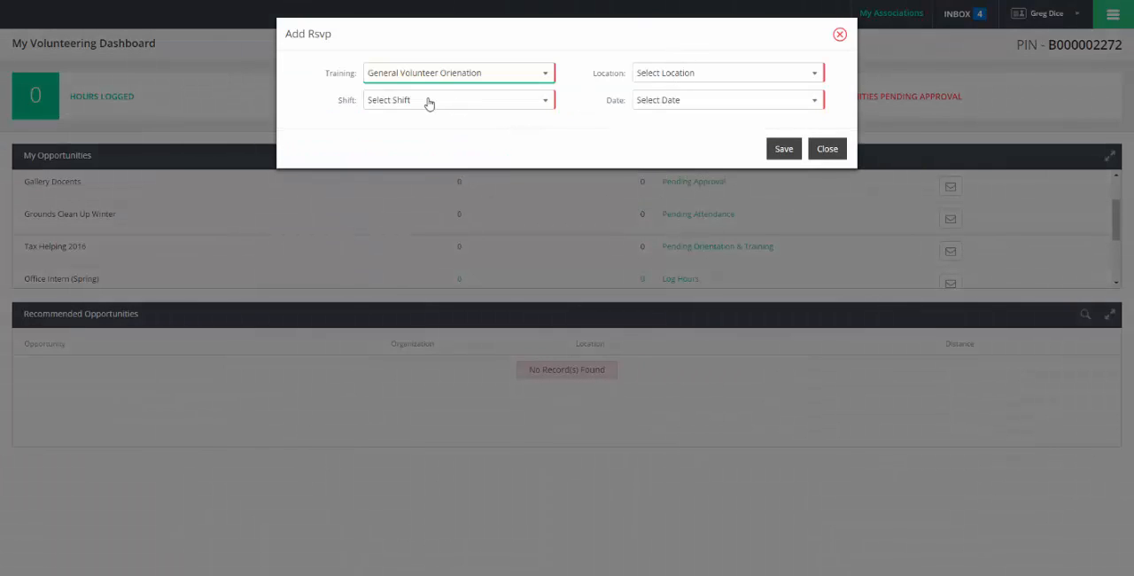
{"action": "mouse_move", "coordinate": [691, 110]}
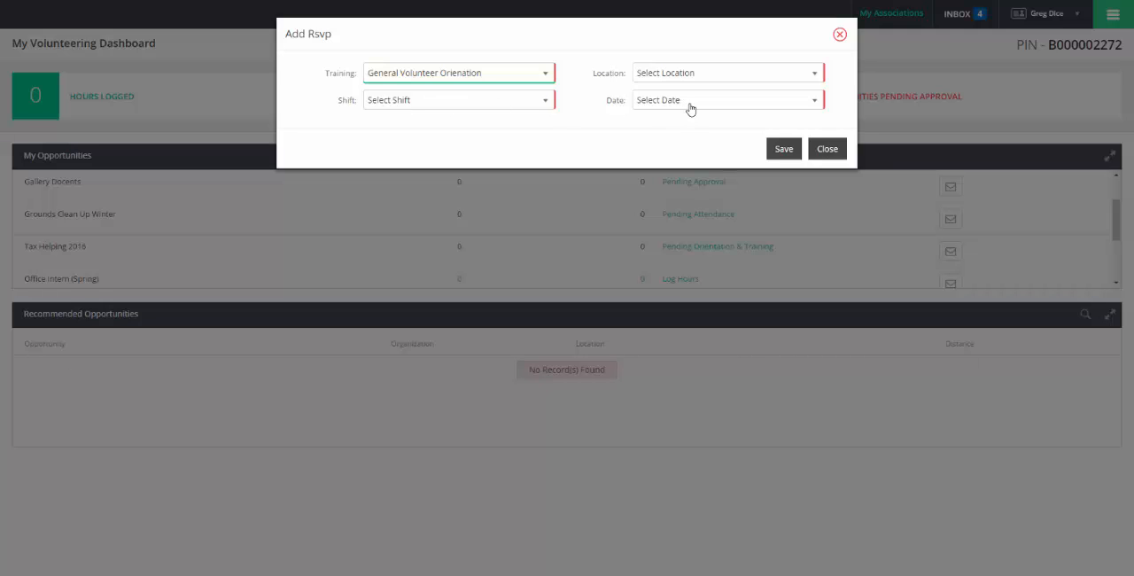
{"action": "left_click", "coordinate": [726, 72]}
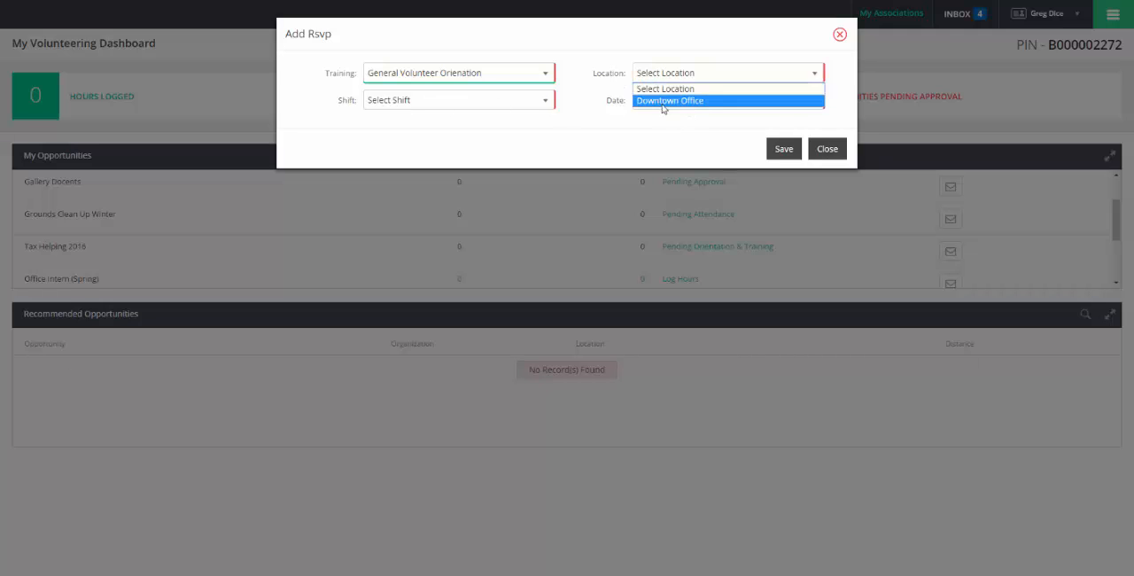
{"action": "left_click", "coordinate": [670, 99]}
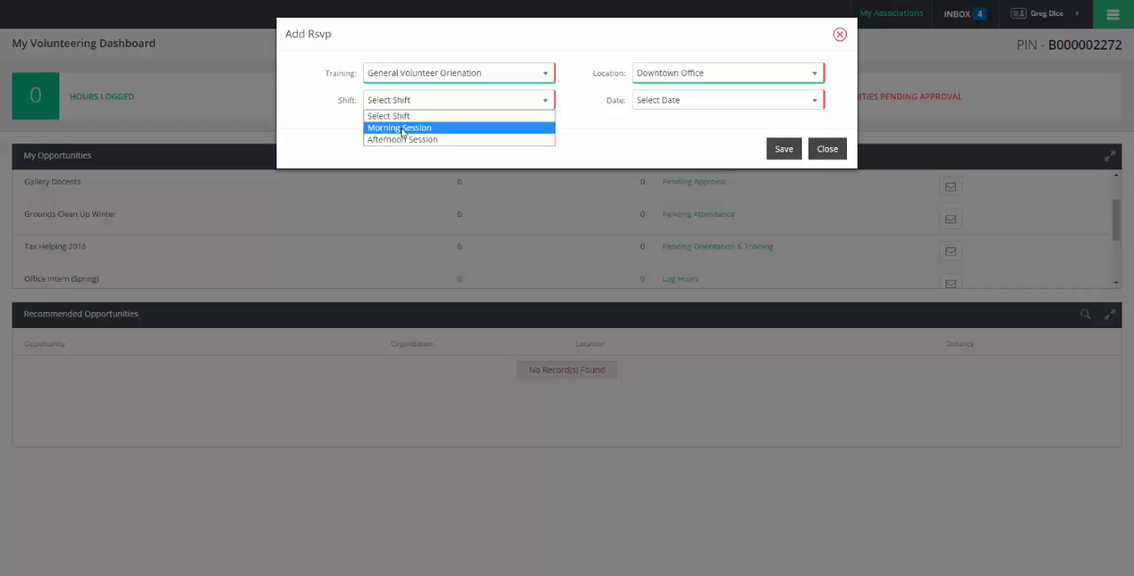
{"action": "left_click", "coordinate": [399, 128]}
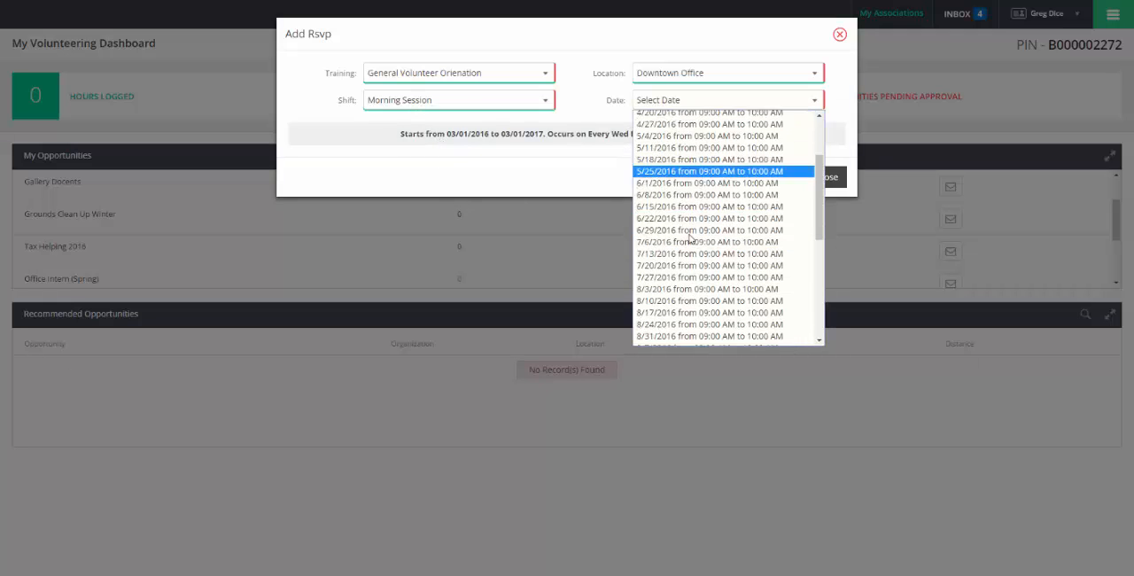
Leave the date unchosen and close the RSVP form without saving
{"action": "left_click", "coordinate": [602, 60]}
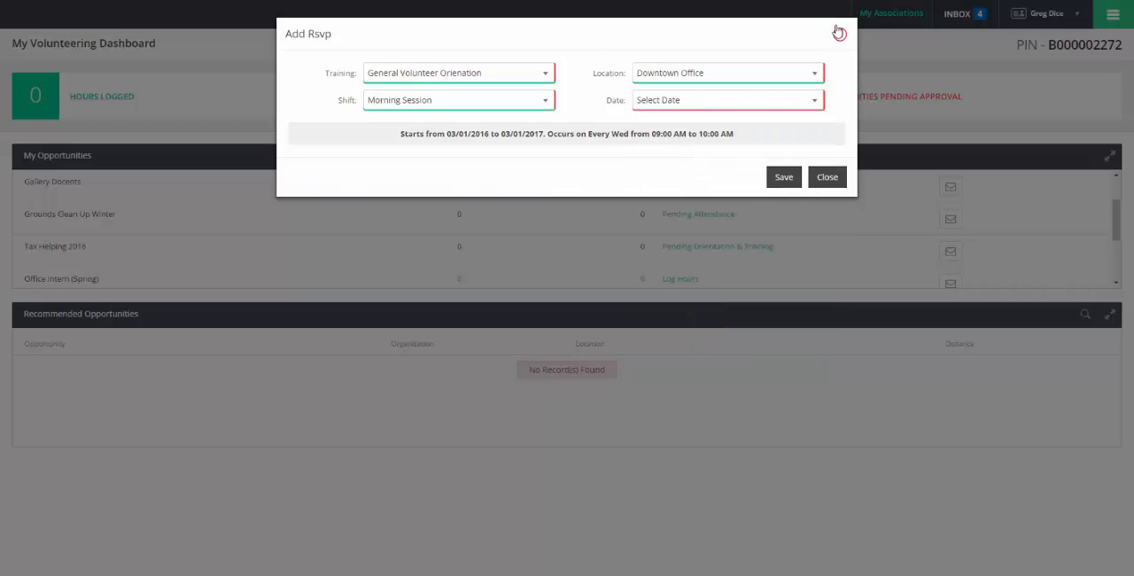
{"action": "left_click", "coordinate": [826, 178]}
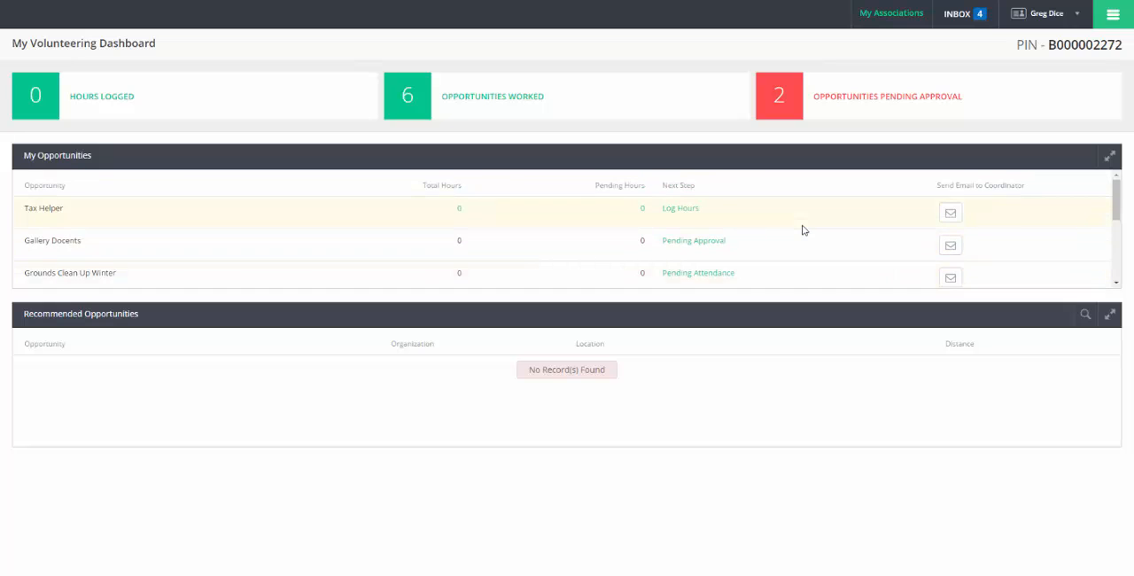
Start scheduling Birthday Caller with Default venue and Volunteer position
{"action": "scroll", "scroll_direction": "down", "scroll_amount": 3}
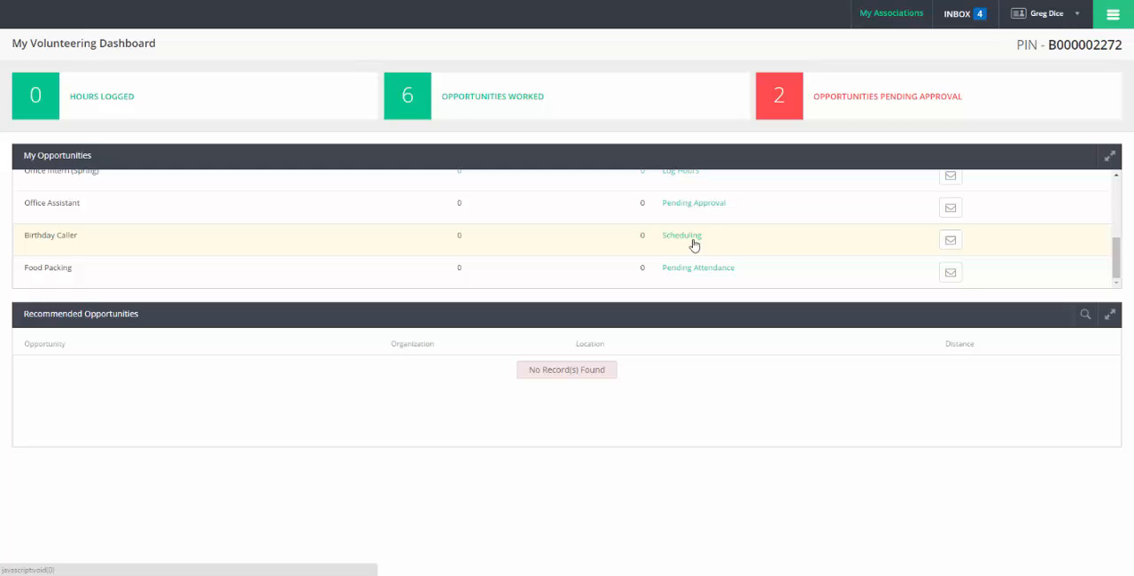
{"action": "mouse_move", "coordinate": [676, 202]}
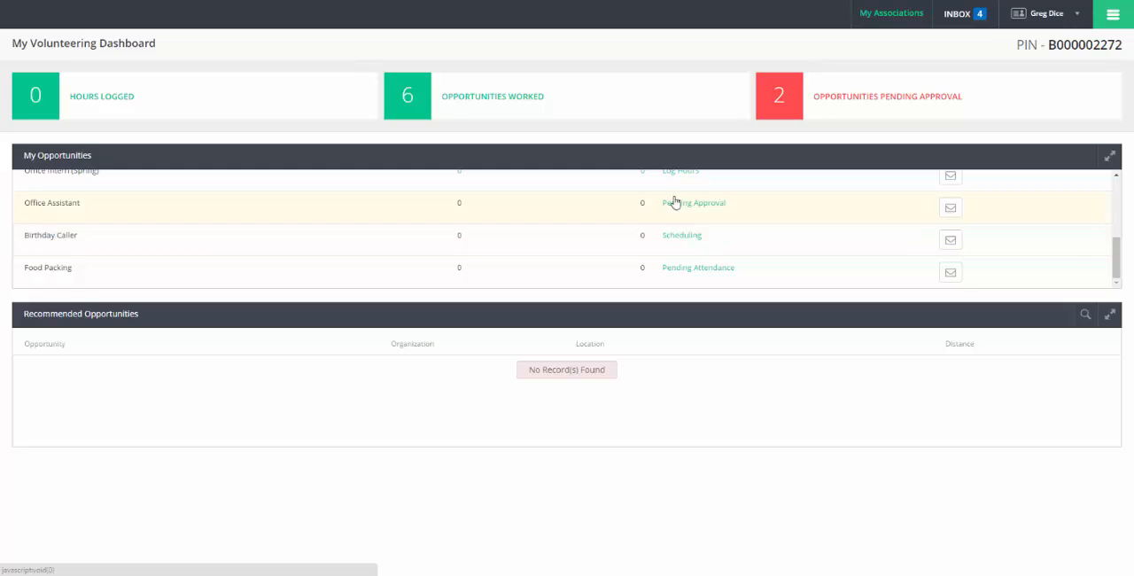
{"action": "left_click", "coordinate": [680, 234]}
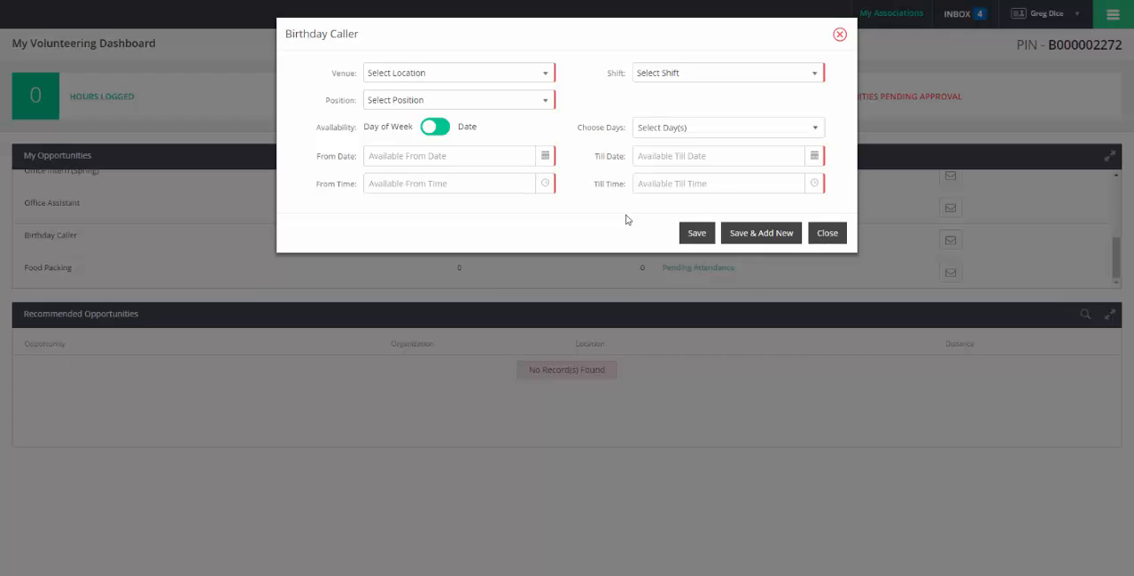
{"action": "left_click", "coordinate": [457, 72]}
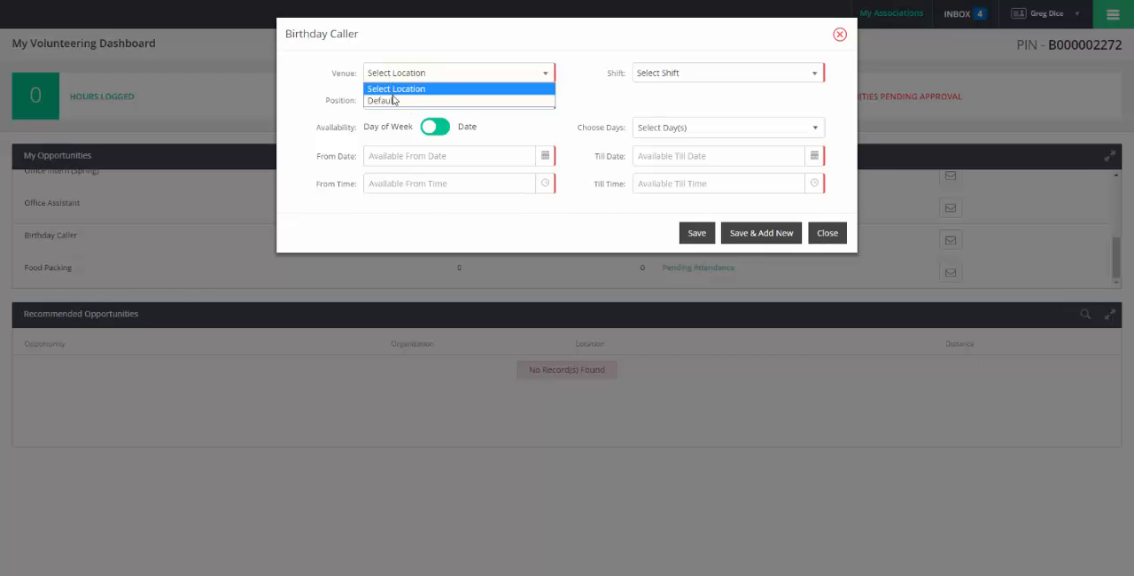
{"action": "left_click", "coordinate": [383, 99]}
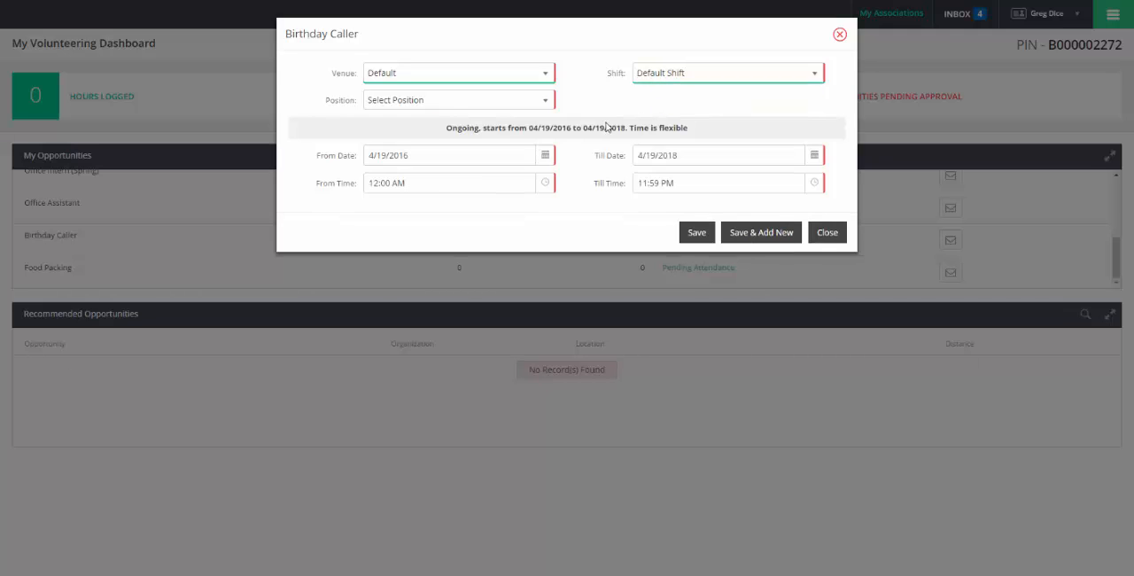
{"action": "left_click", "coordinate": [457, 99]}
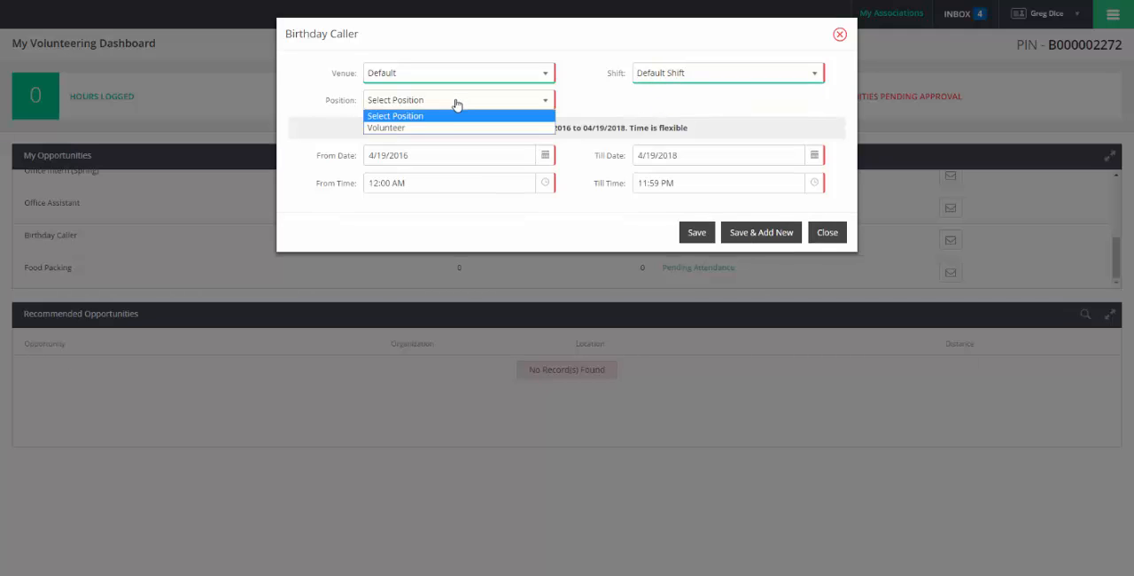
{"action": "mouse_move", "coordinate": [408, 127]}
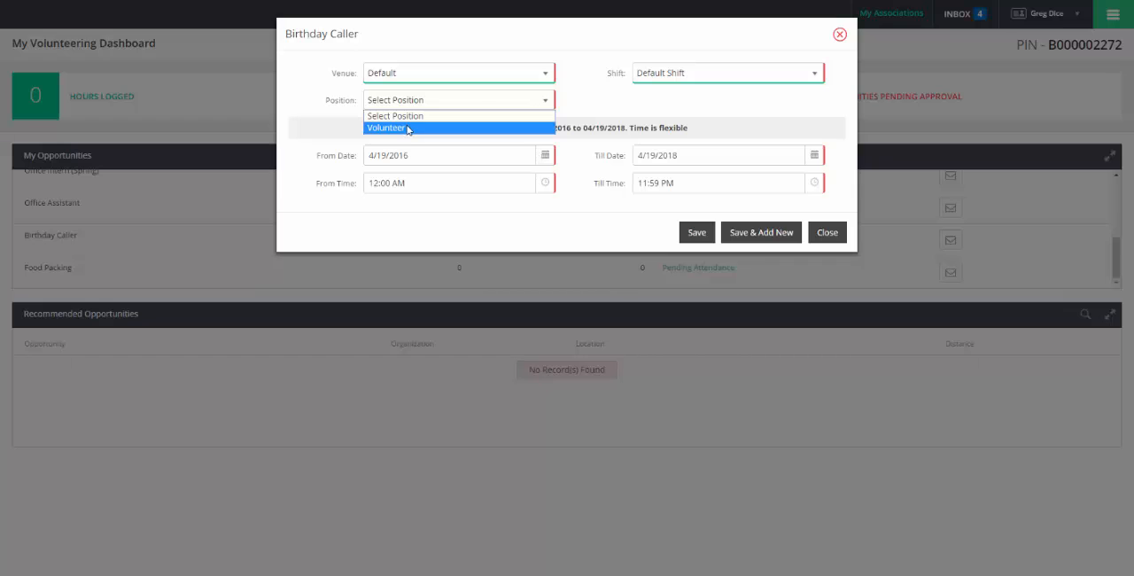
{"action": "left_click", "coordinate": [387, 127]}
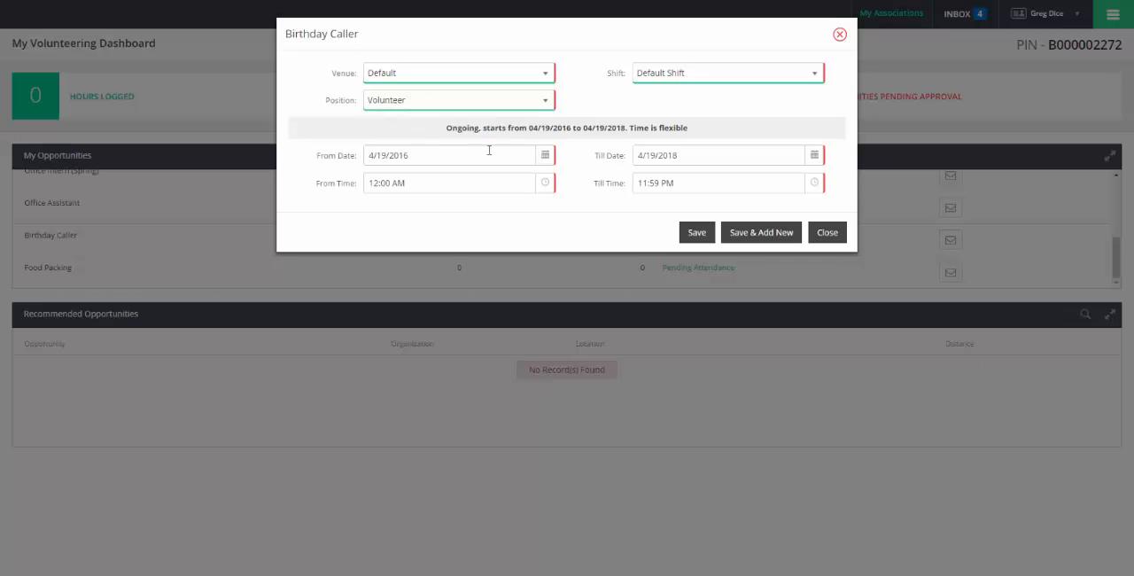
{"action": "double_click", "coordinate": [595, 128]}
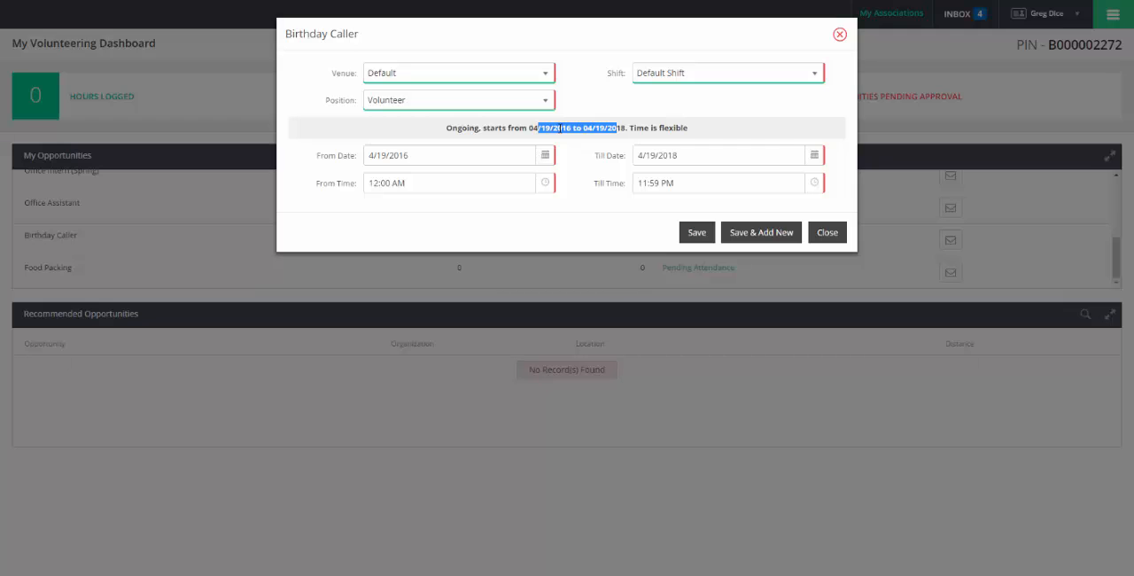
Toggle availability between specific dates and days of week, then close the scheduling form unsaved
{"action": "left_click", "coordinate": [812, 73]}
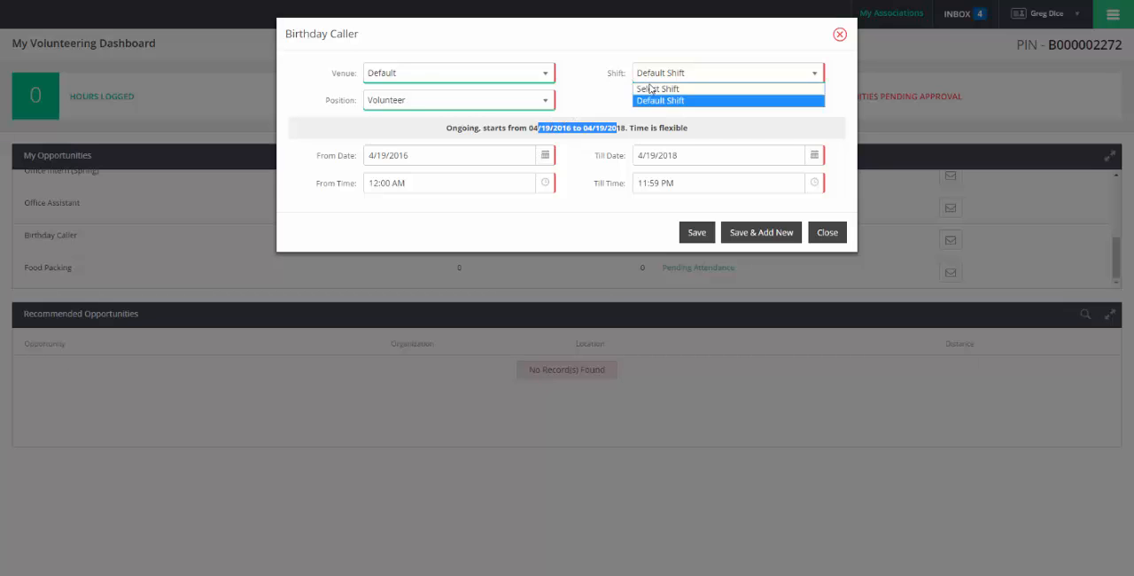
{"action": "left_click", "coordinate": [699, 230]}
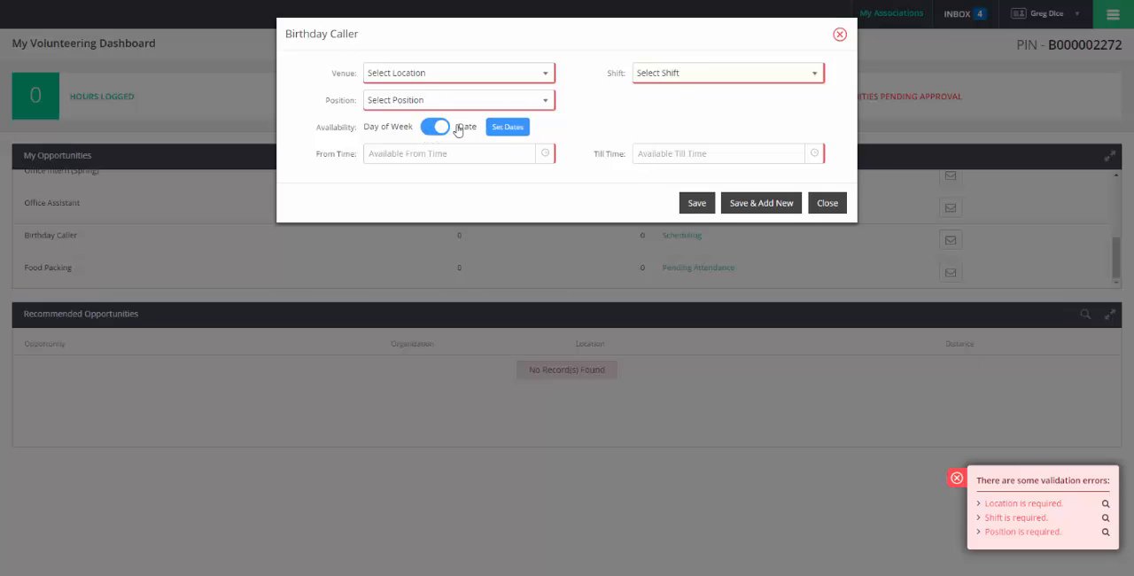
{"action": "left_click", "coordinate": [436, 128]}
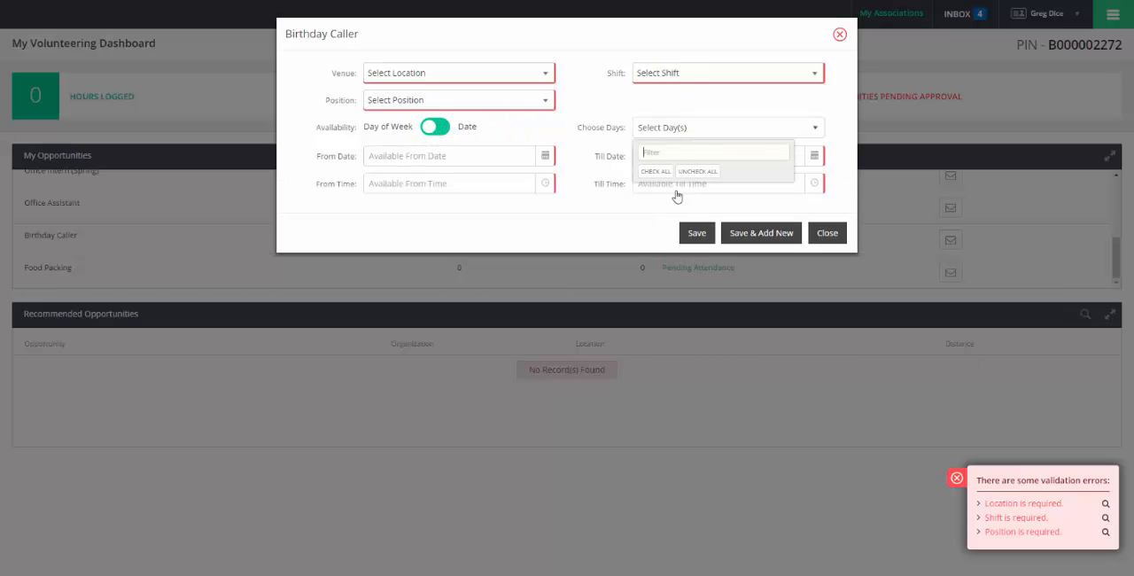
{"action": "left_click", "coordinate": [610, 120]}
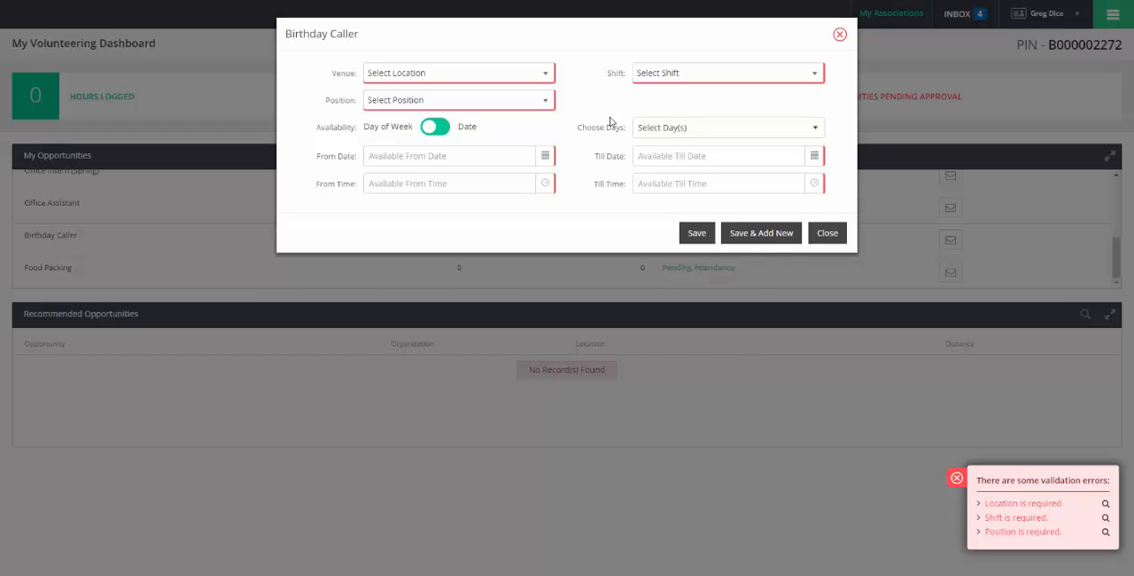
{"action": "mouse_move", "coordinate": [698, 232]}
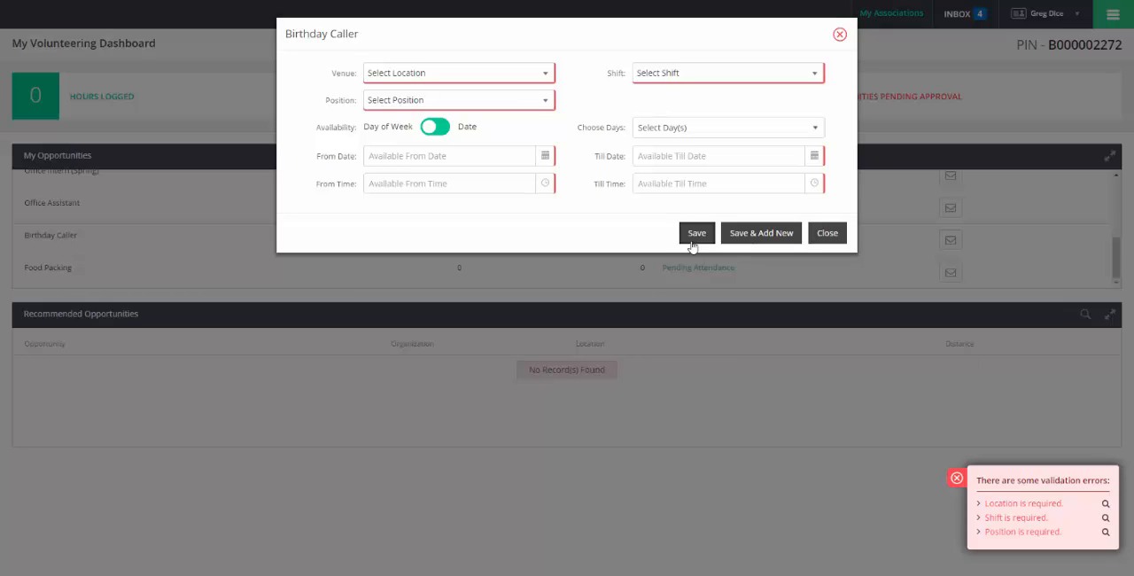
{"action": "mouse_move", "coordinate": [760, 233]}
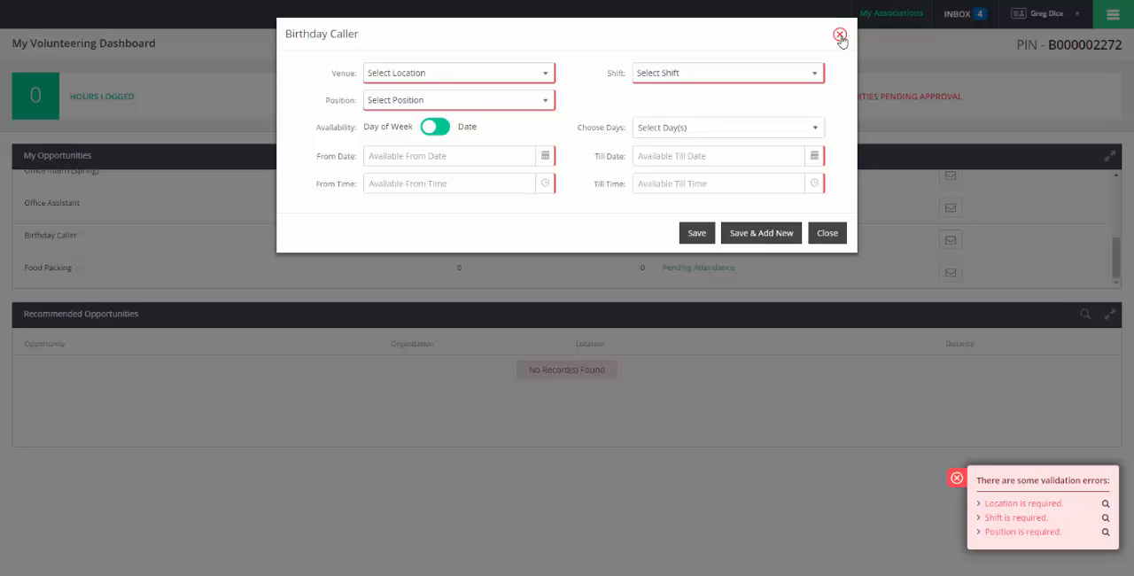
{"action": "left_click", "coordinate": [840, 33]}
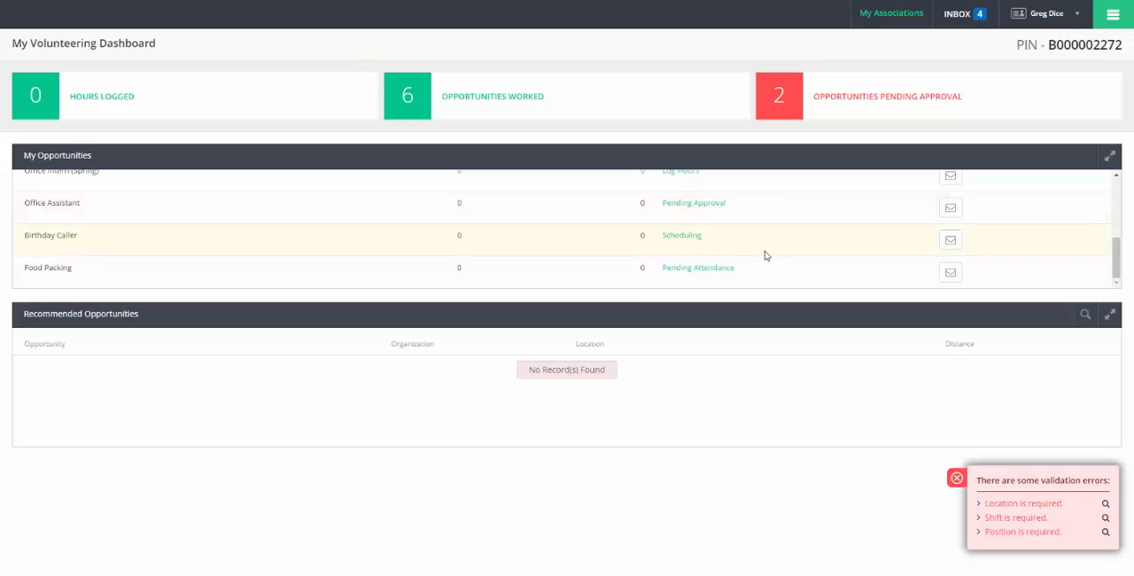
Dismiss the validation errors notice and bring up the Tax Helper hours log
{"action": "scroll", "scroll_direction": "up", "scroll_amount": 3}
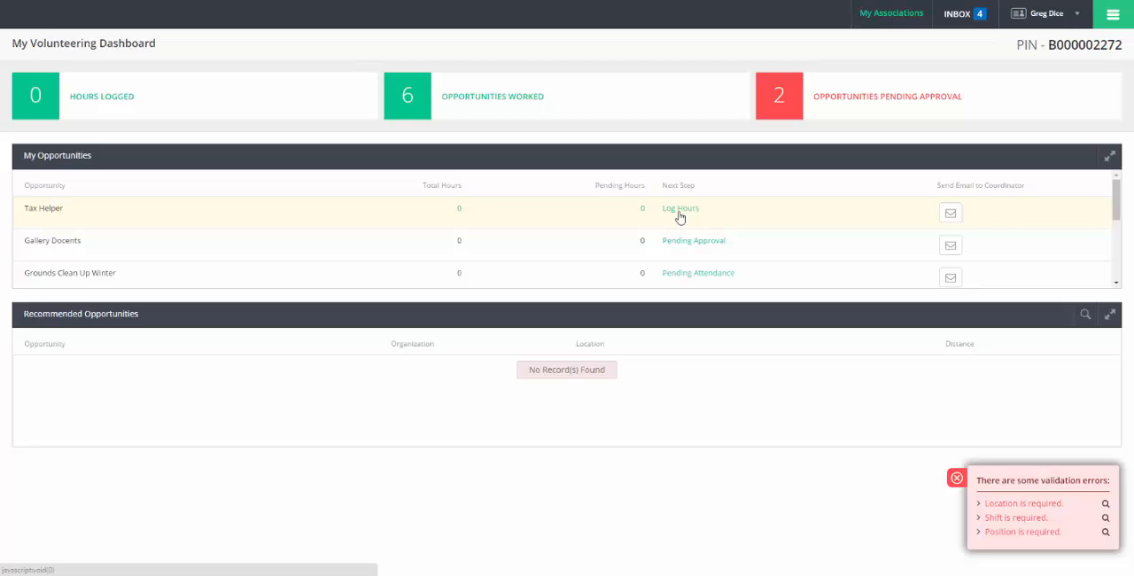
{"action": "mouse_move", "coordinate": [804, 336]}
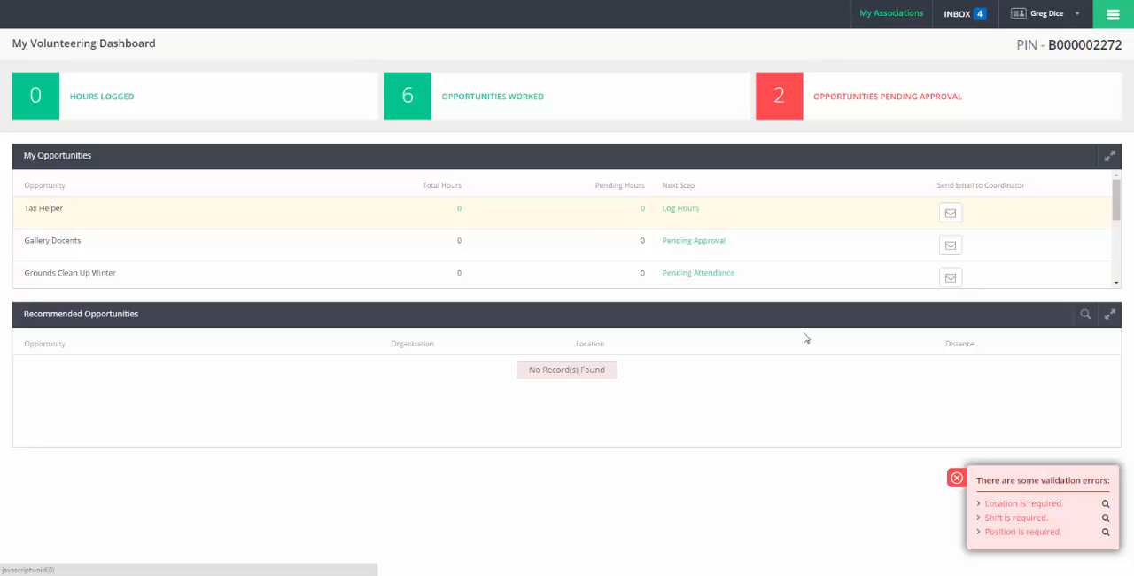
{"action": "left_click", "coordinate": [957, 478]}
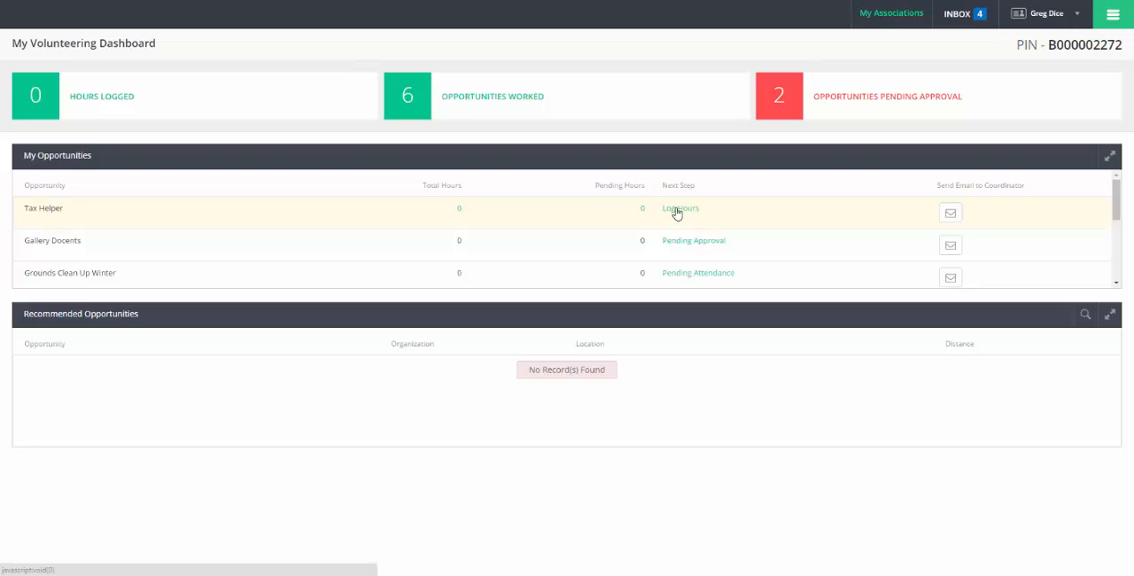
{"action": "left_click", "coordinate": [681, 209]}
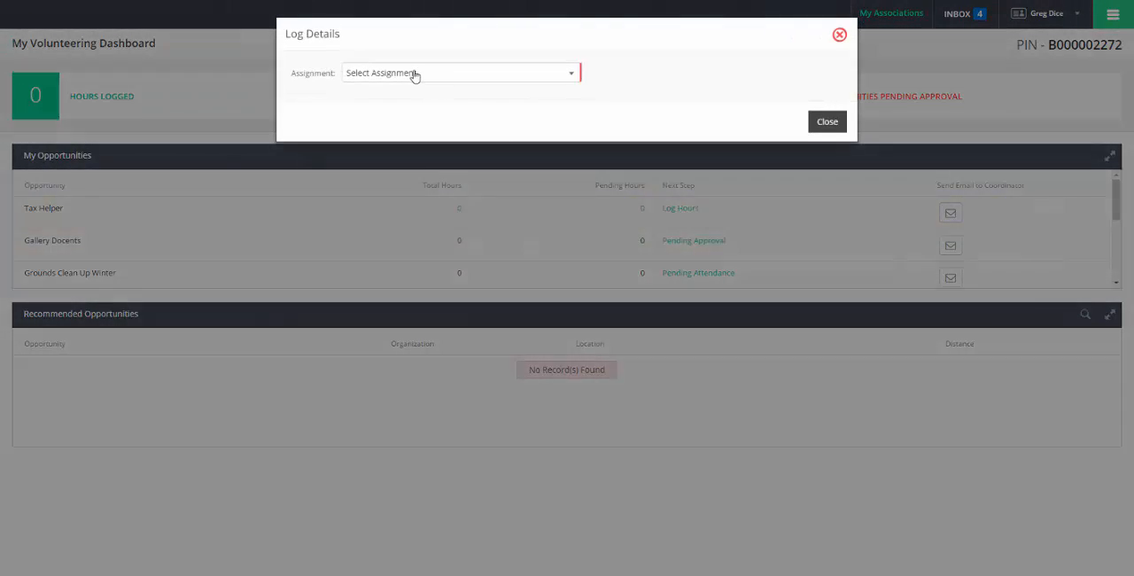
Select the Downtown Office Tax Helper assignment, then close Log Details without saving
{"action": "left_click", "coordinate": [570, 72]}
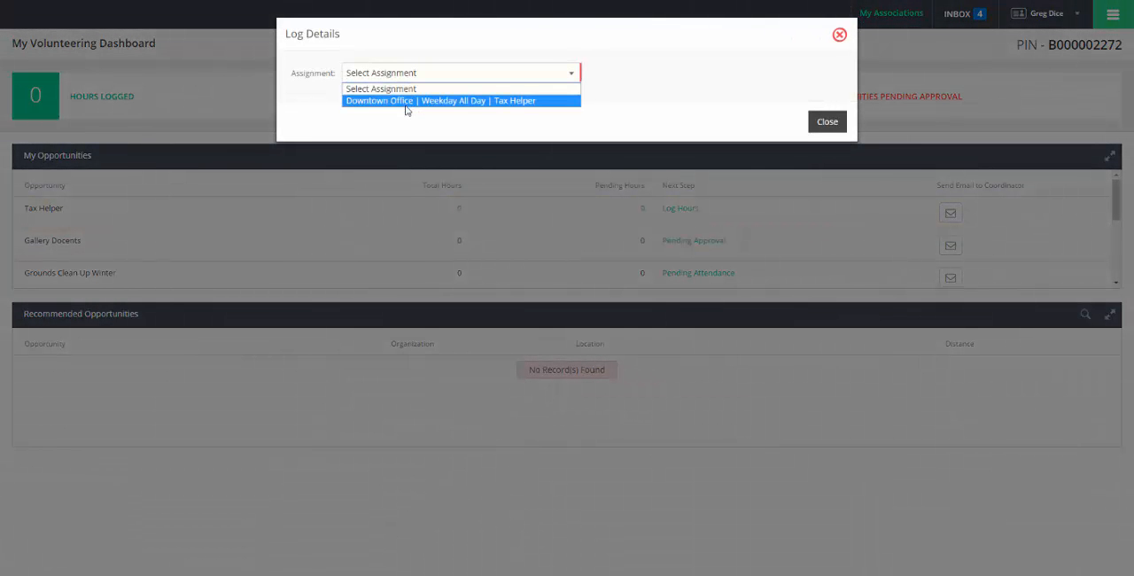
{"action": "left_click", "coordinate": [459, 99]}
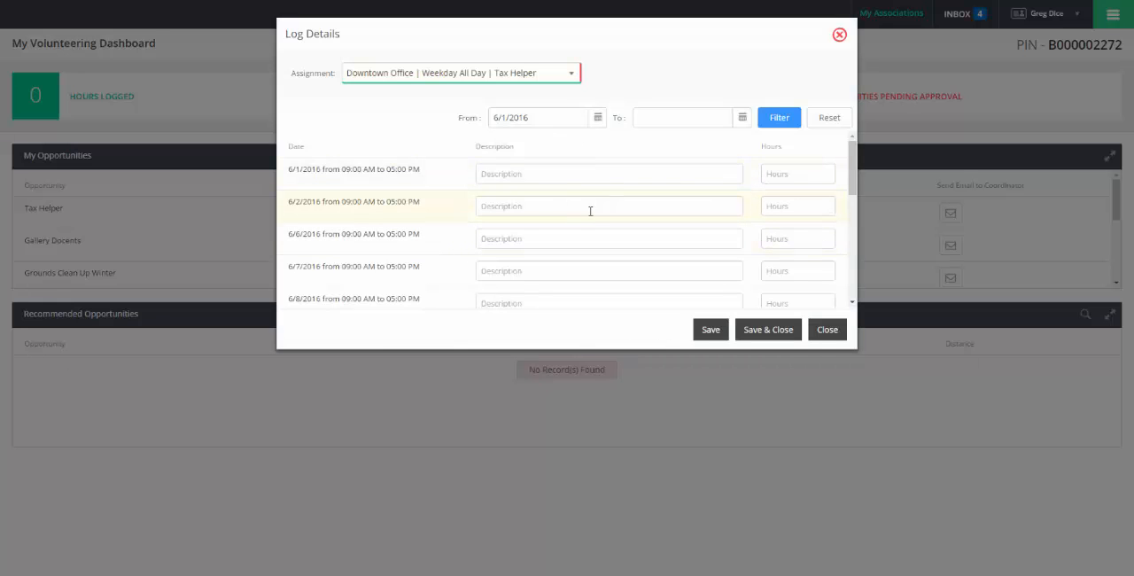
{"action": "mouse_move", "coordinate": [709, 329]}
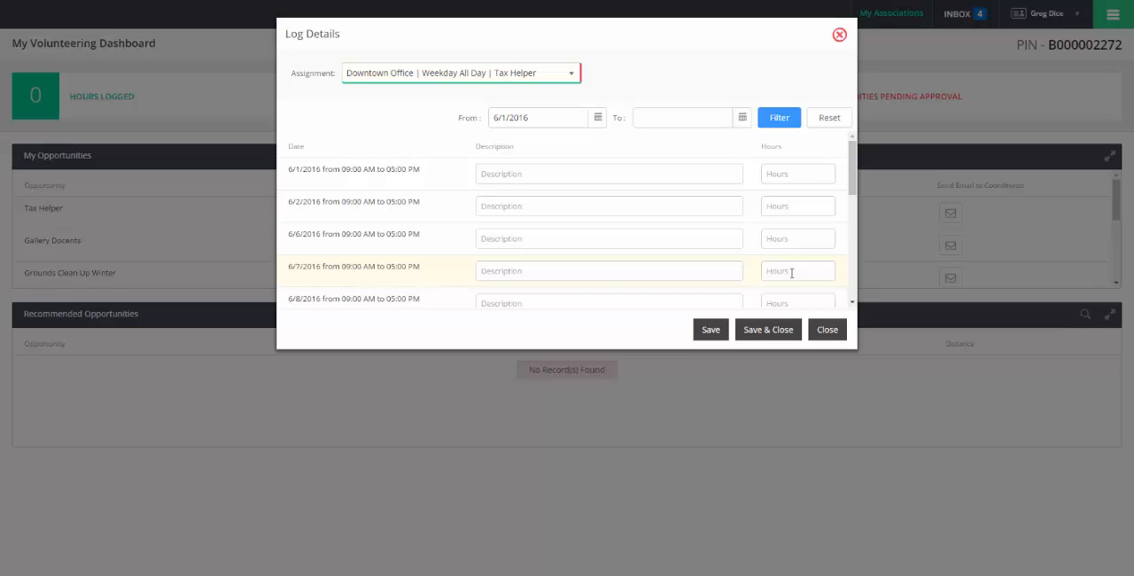
{"action": "left_click", "coordinate": [826, 329]}
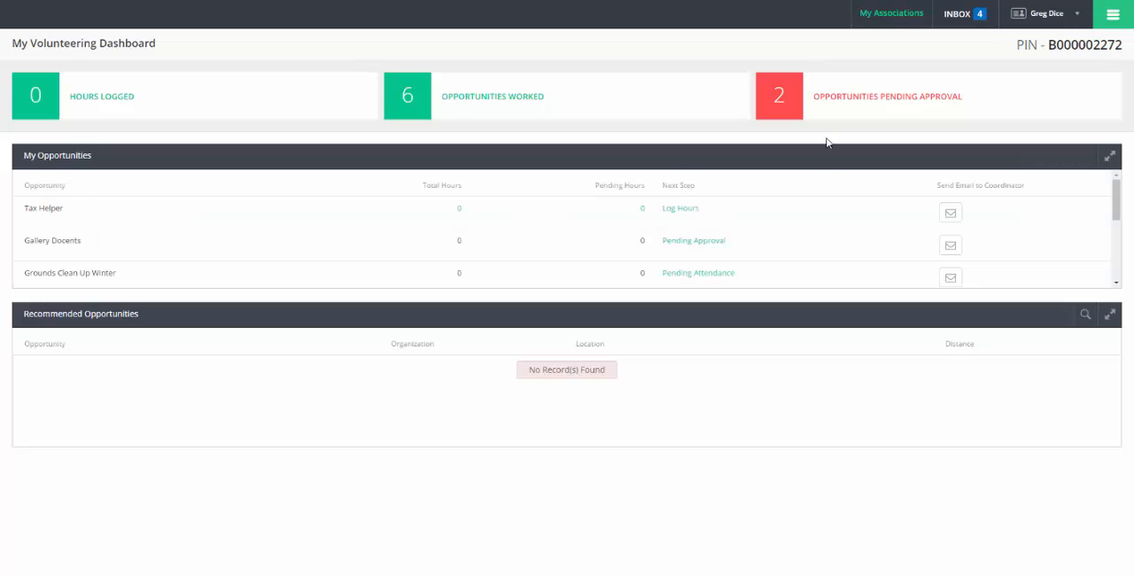
{"action": "mouse_move", "coordinate": [807, 209]}
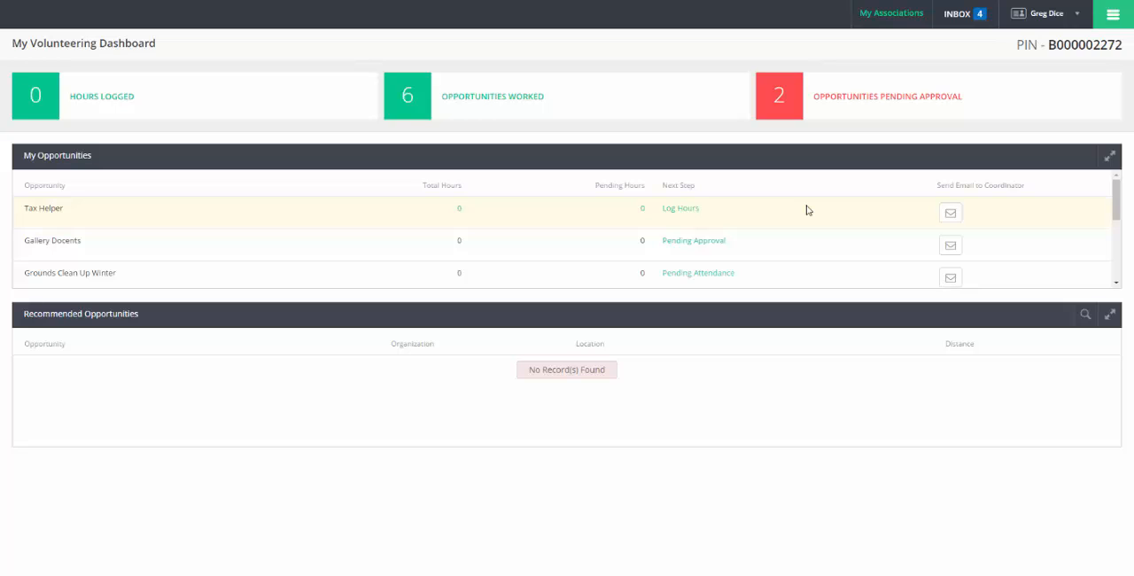
{"action": "mouse_move", "coordinate": [854, 227]}
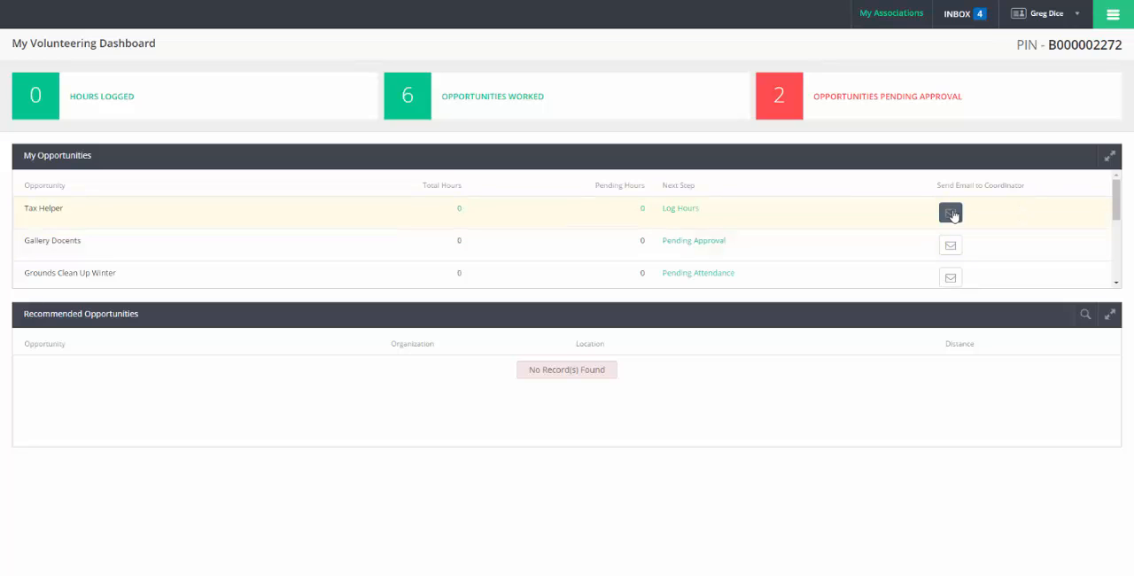
{"action": "mouse_move", "coordinate": [819, 179]}
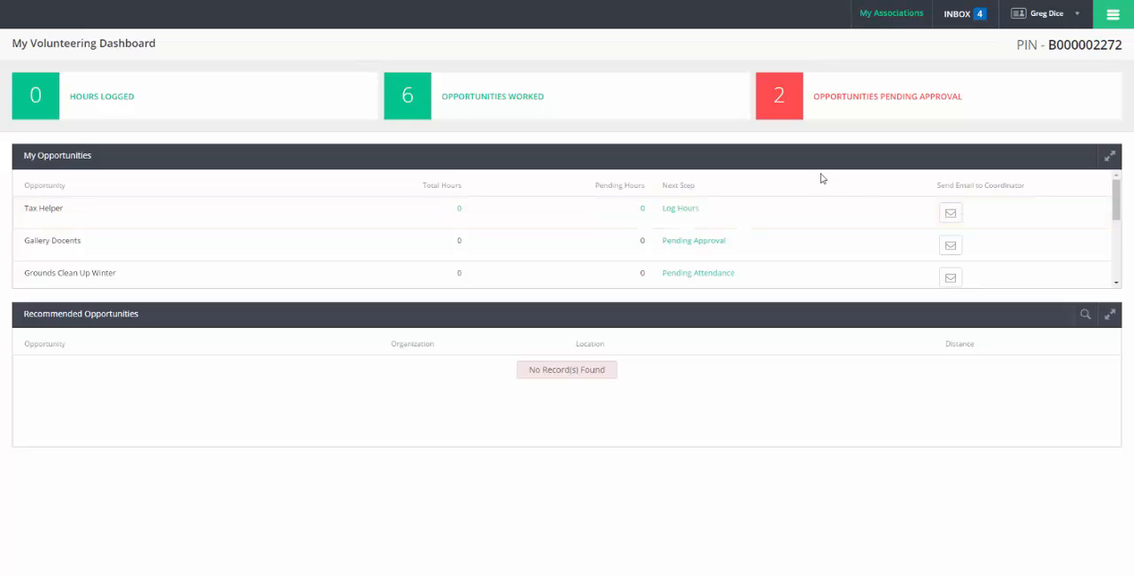